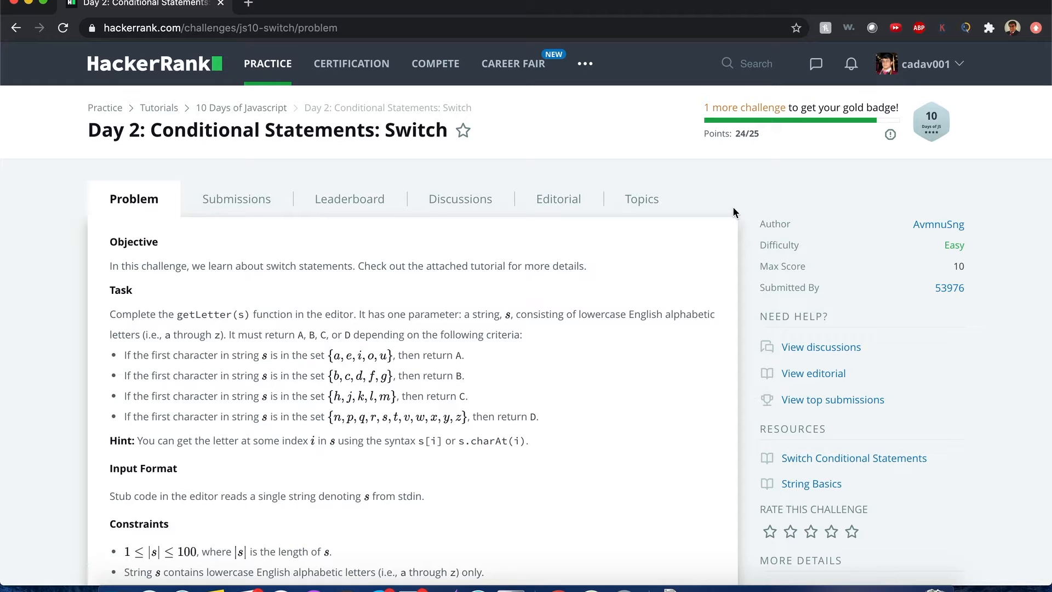
mouse_move(260, 114)
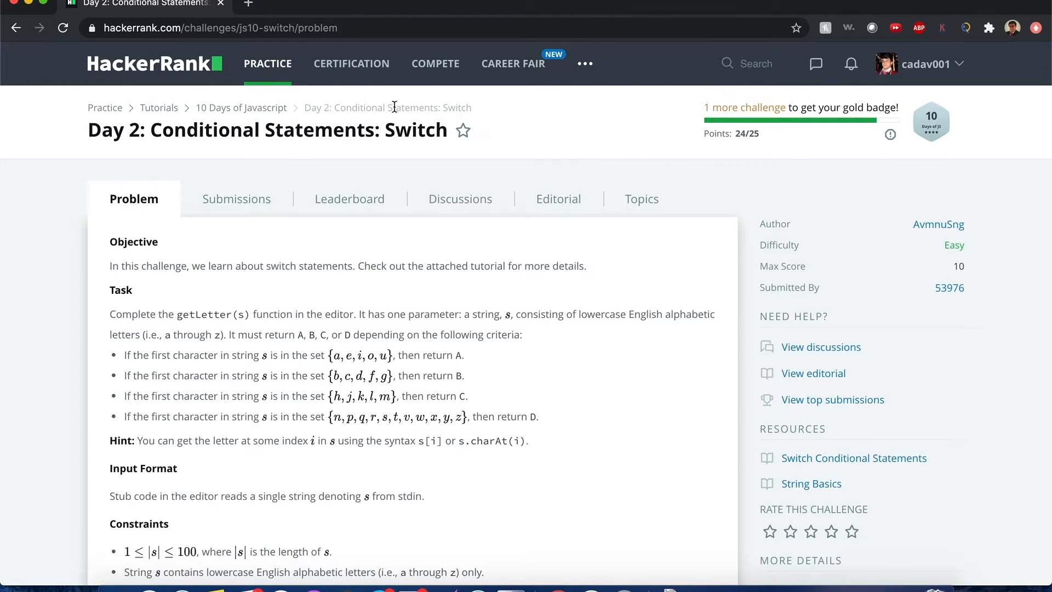
mouse_move(433, 153)
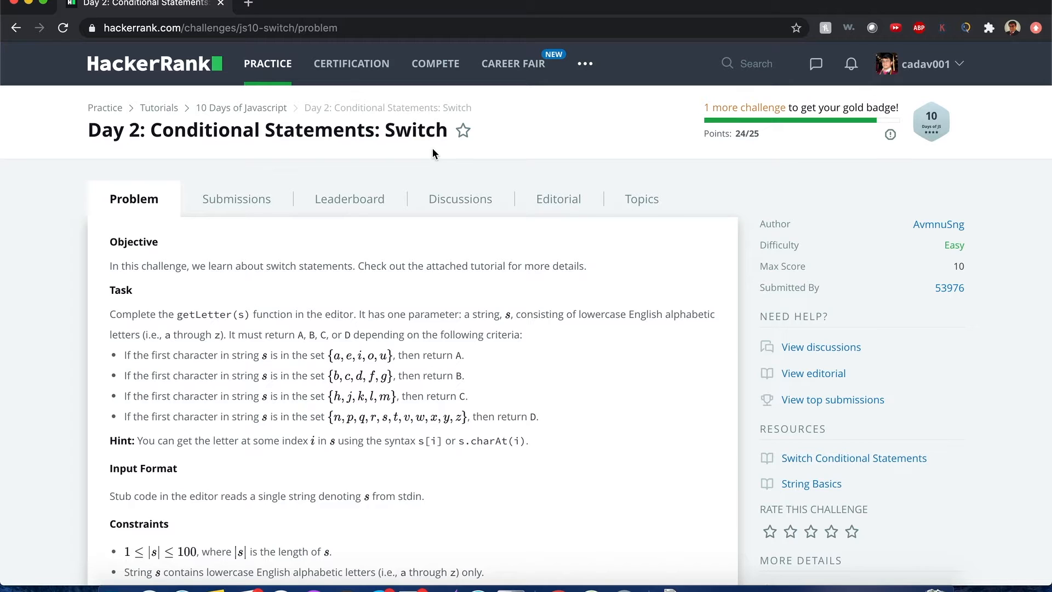
mouse_move(361, 308)
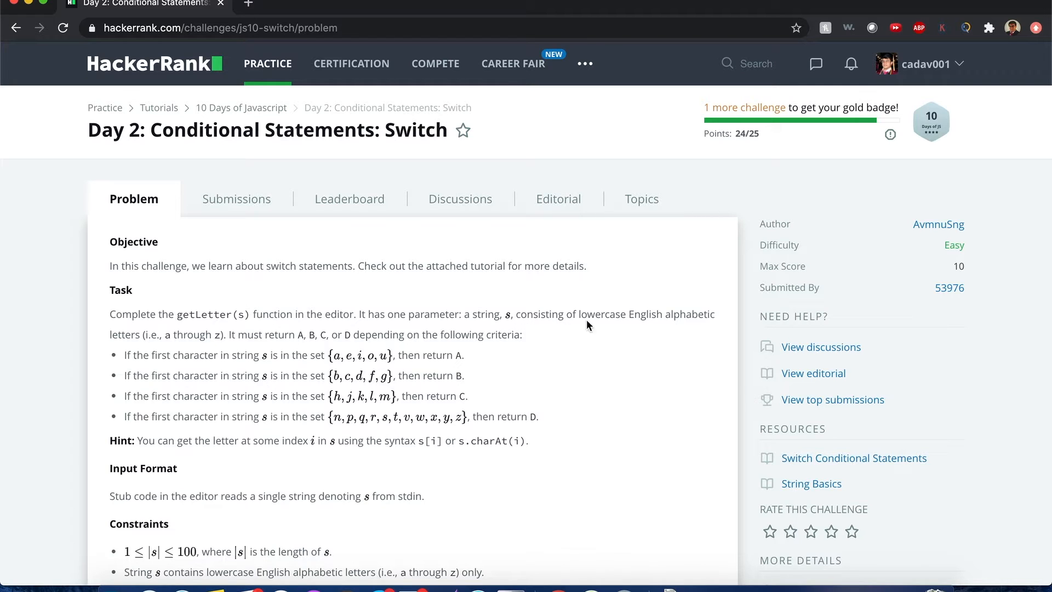
mouse_move(471, 332)
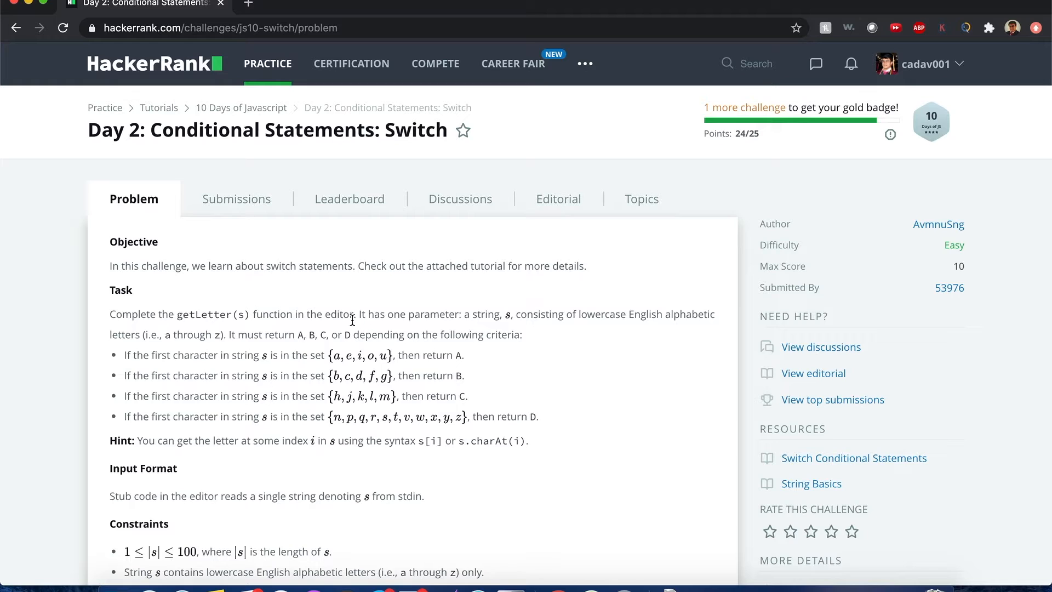
mouse_move(420, 329)
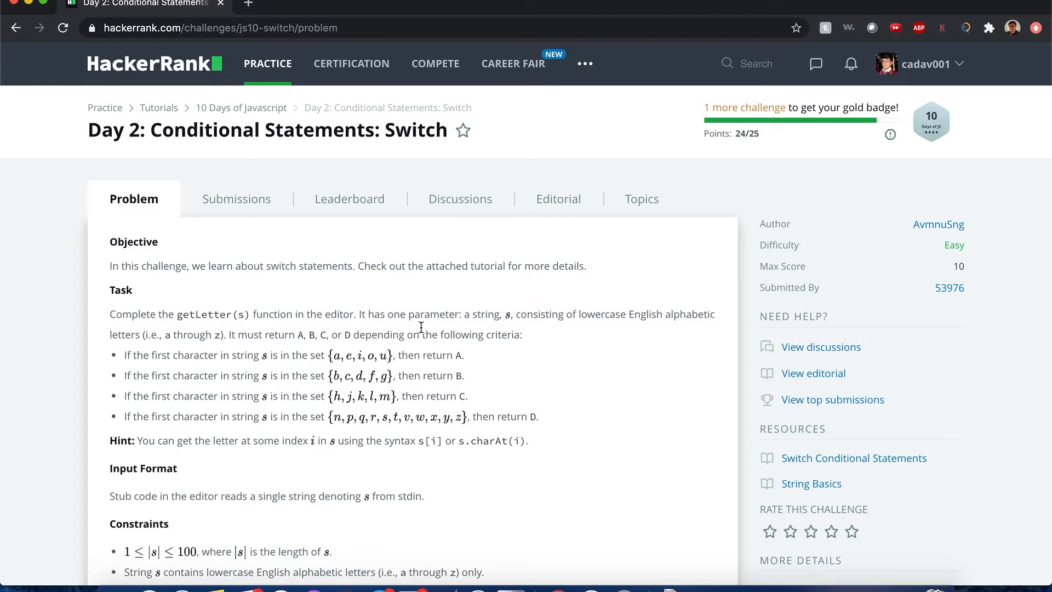
mouse_move(350, 370)
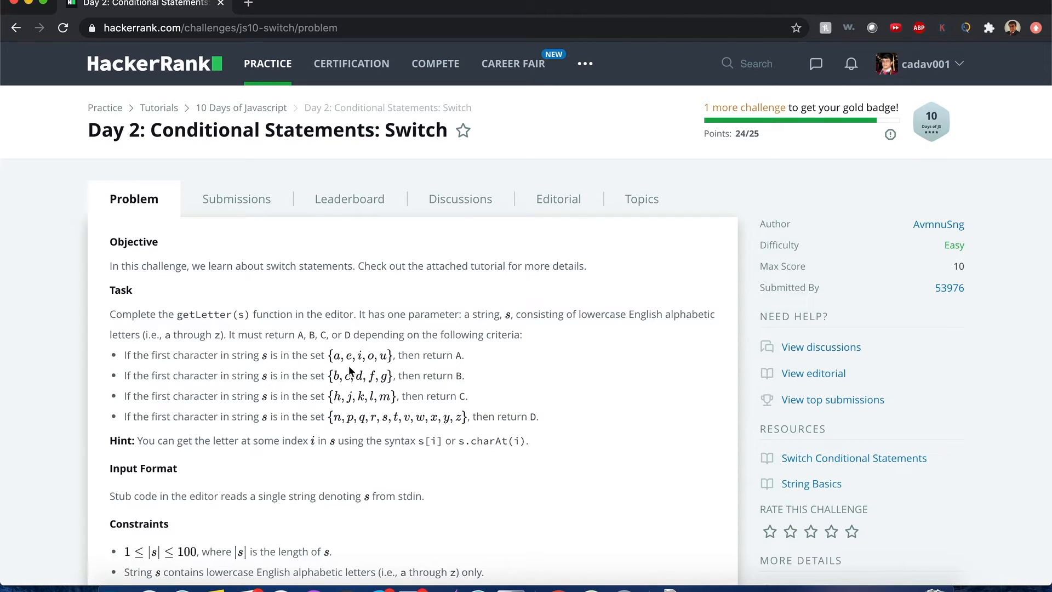
mouse_move(360, 370)
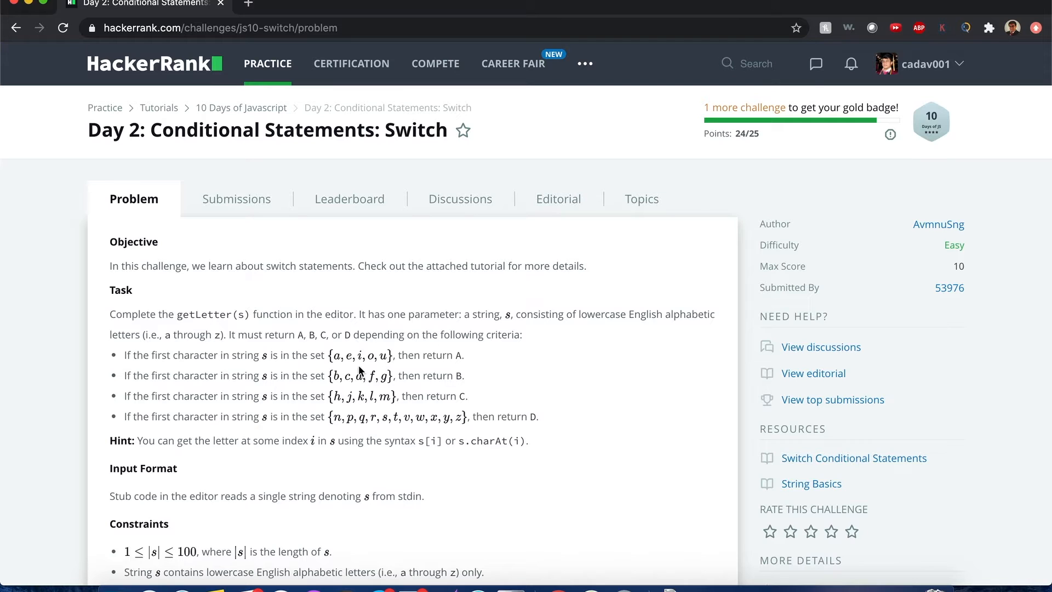
mouse_move(351, 407)
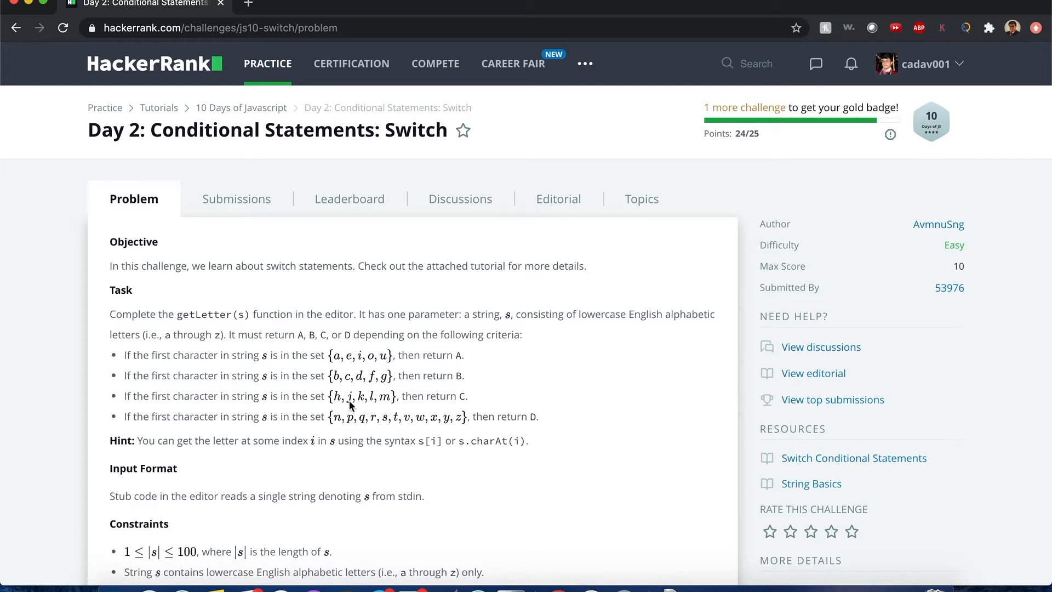
mouse_move(527, 416)
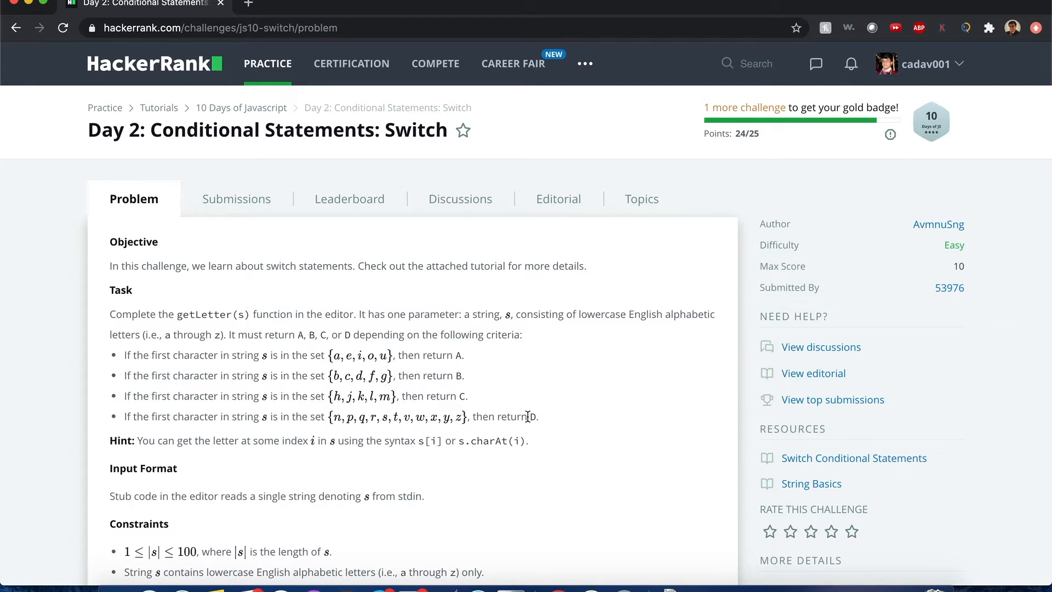
- Highlight 'first character' in the task and scroll through the problem description
double_click(160, 355)
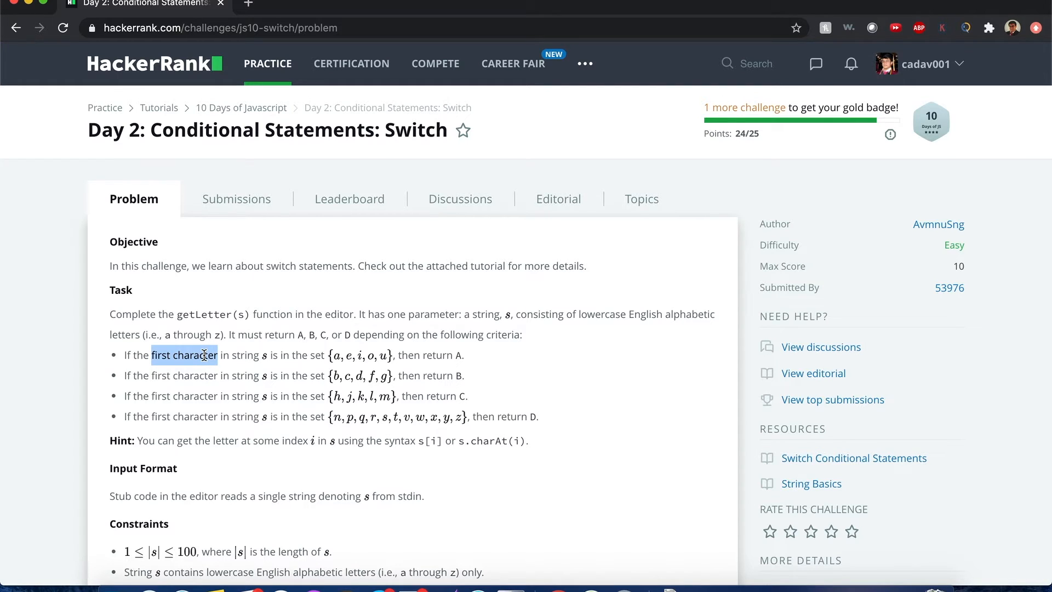
scroll("down", 3)
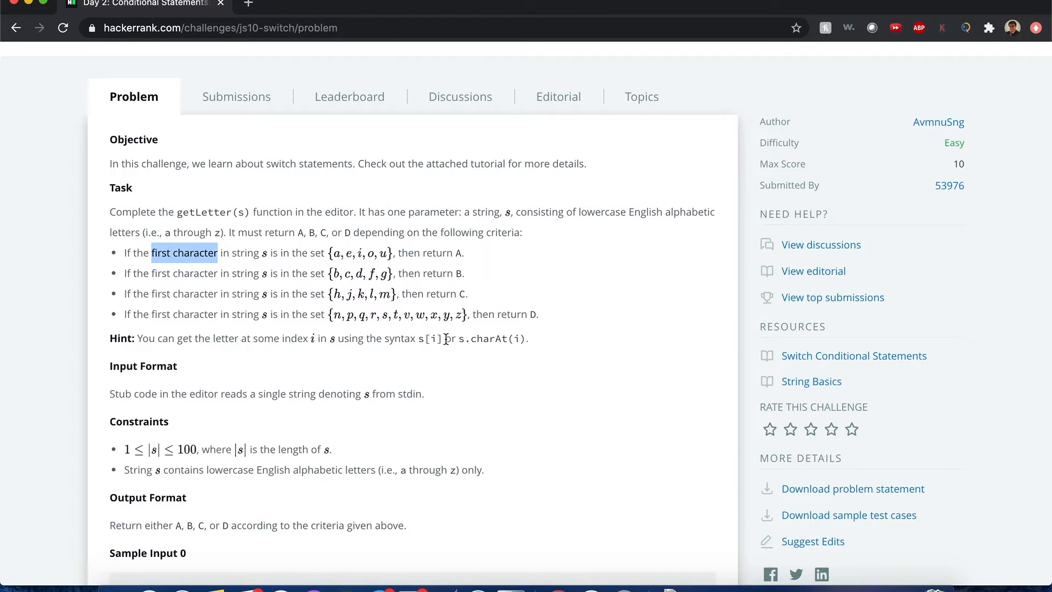
mouse_move(507, 366)
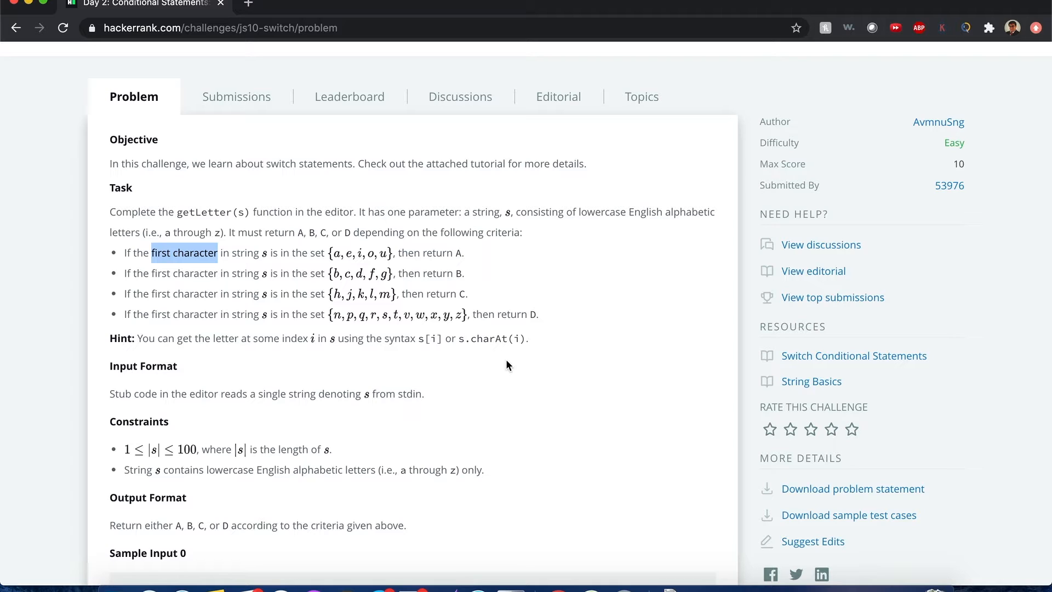
mouse_move(835, 379)
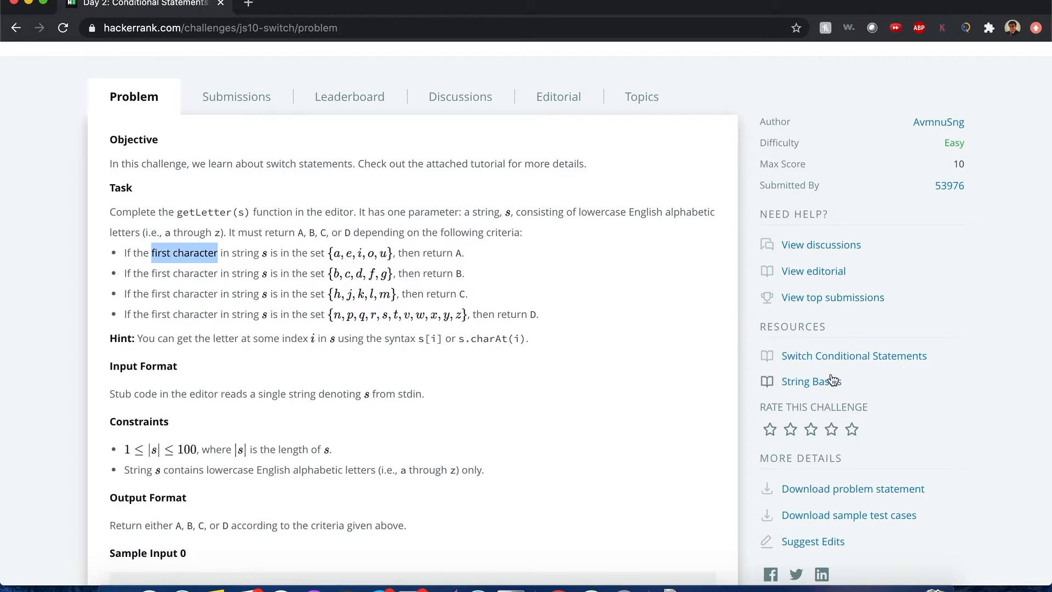
mouse_move(848, 371)
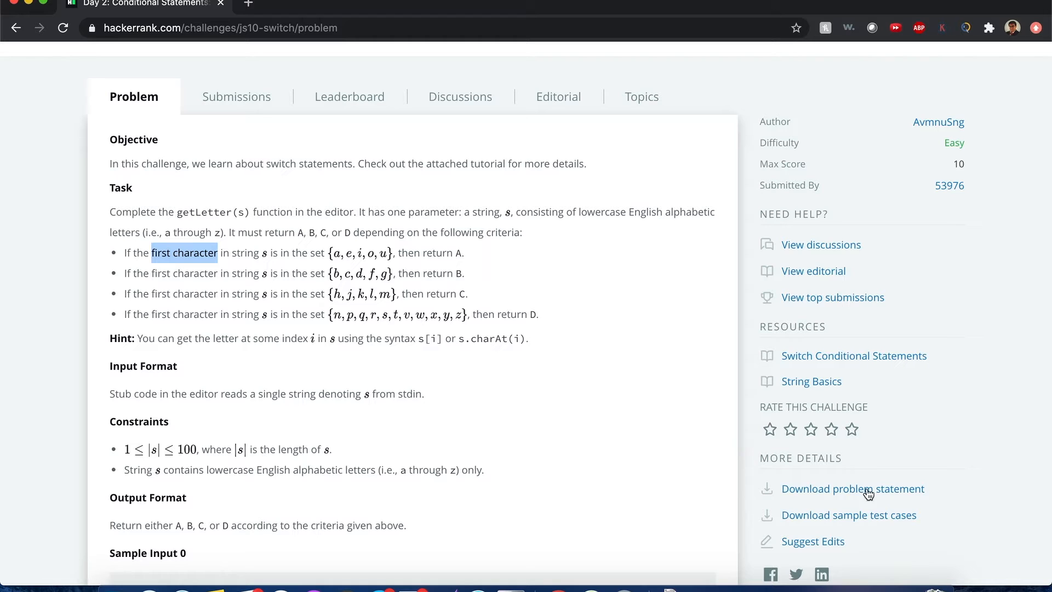
mouse_move(813, 362)
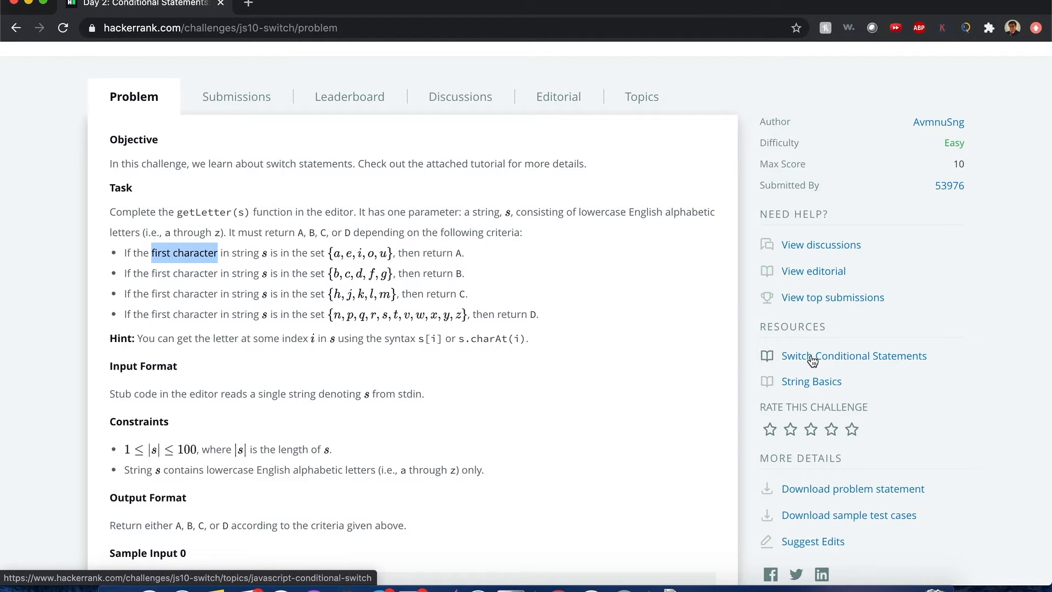
mouse_move(557, 225)
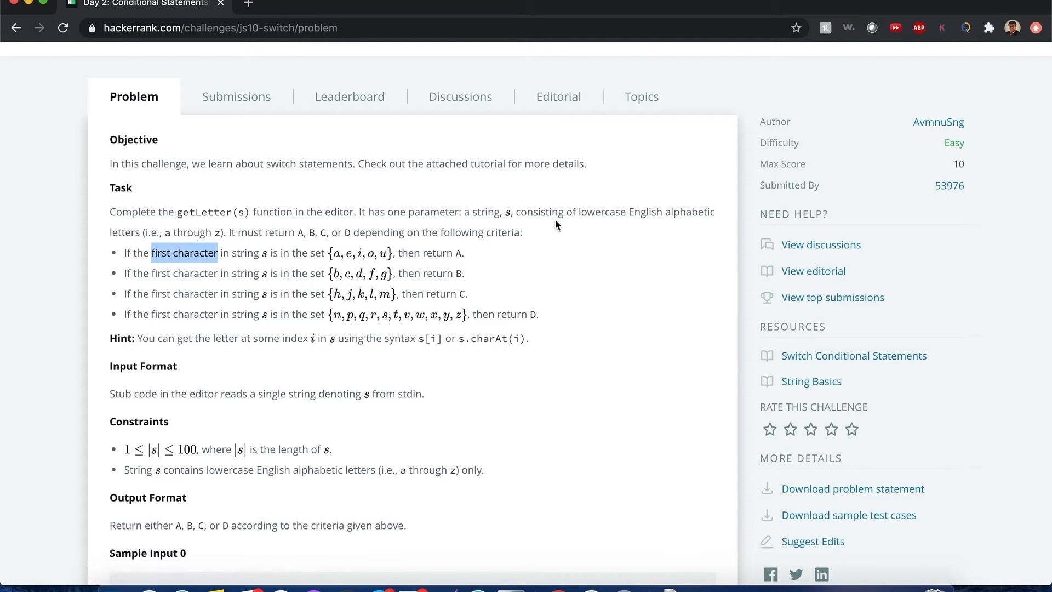
mouse_move(423, 211)
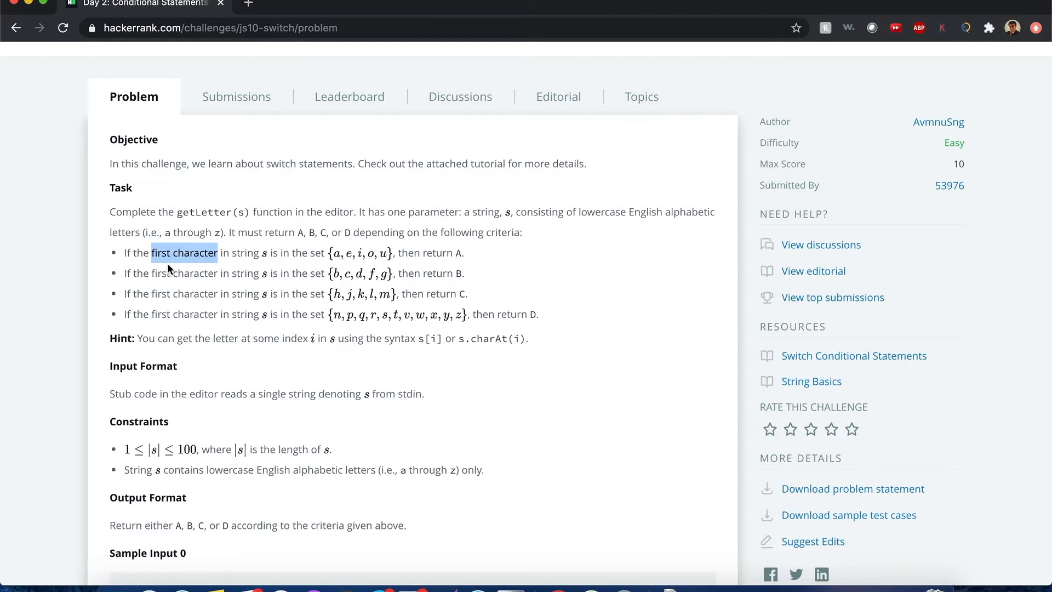
mouse_move(347, 248)
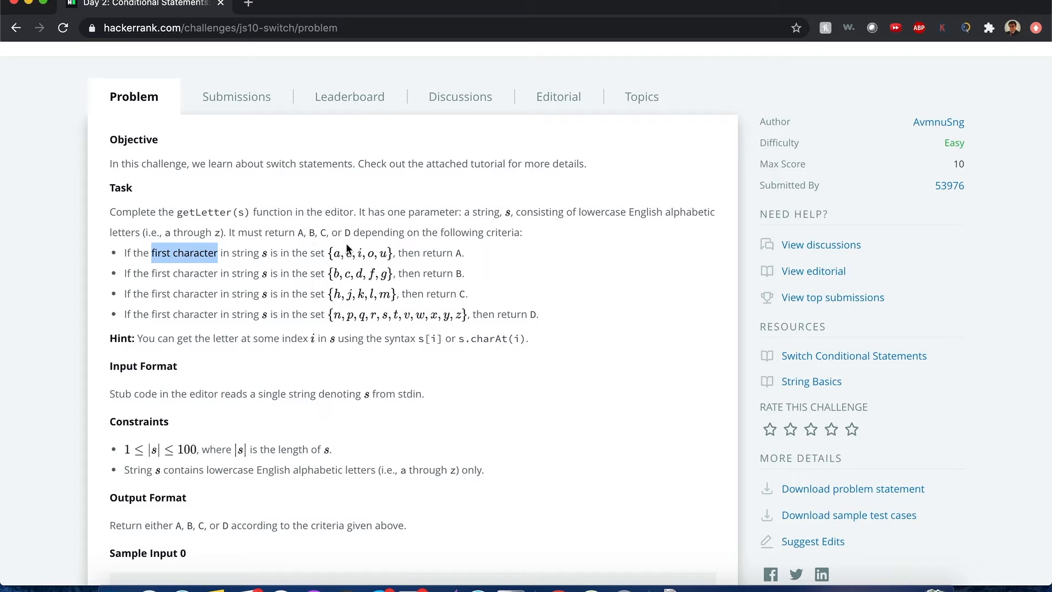
mouse_move(387, 254)
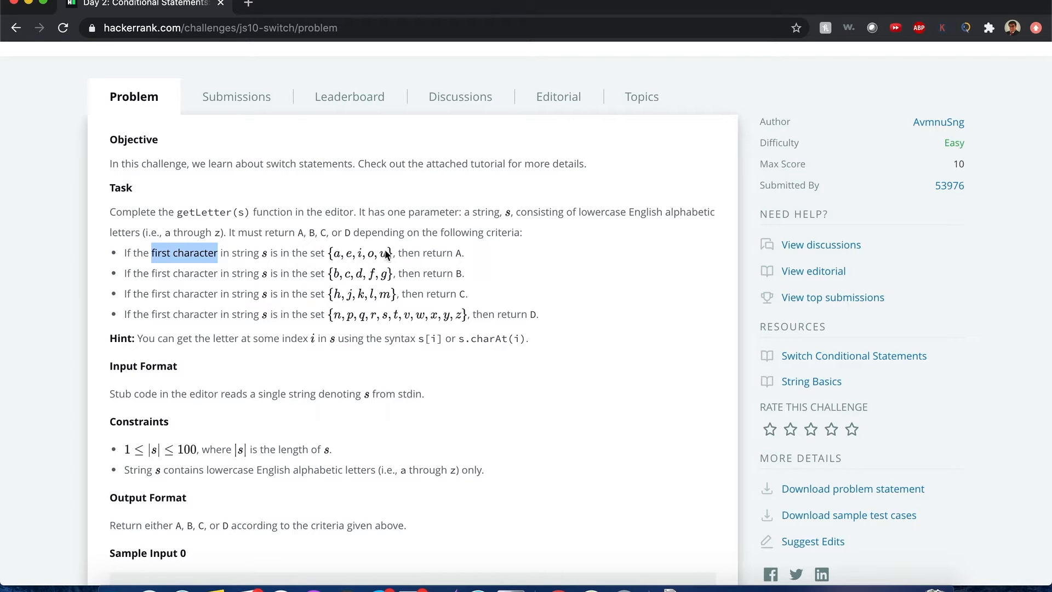
mouse_move(442, 253)
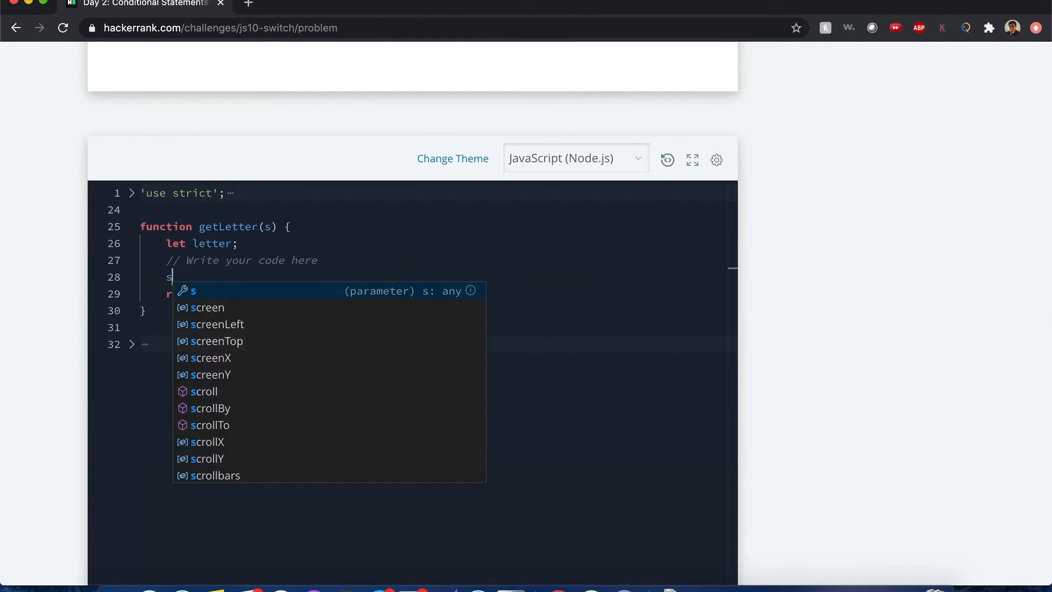
- Type a switch block in getLetter with vowel cases 'a', 'e', 'i', 'o', 'u'
type("switch()")
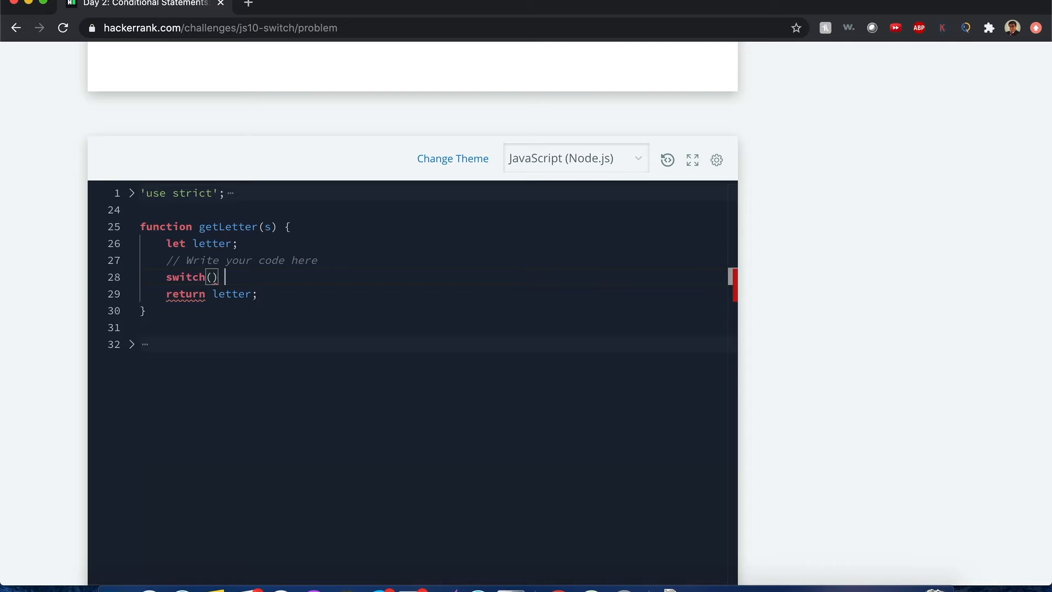
type("{")
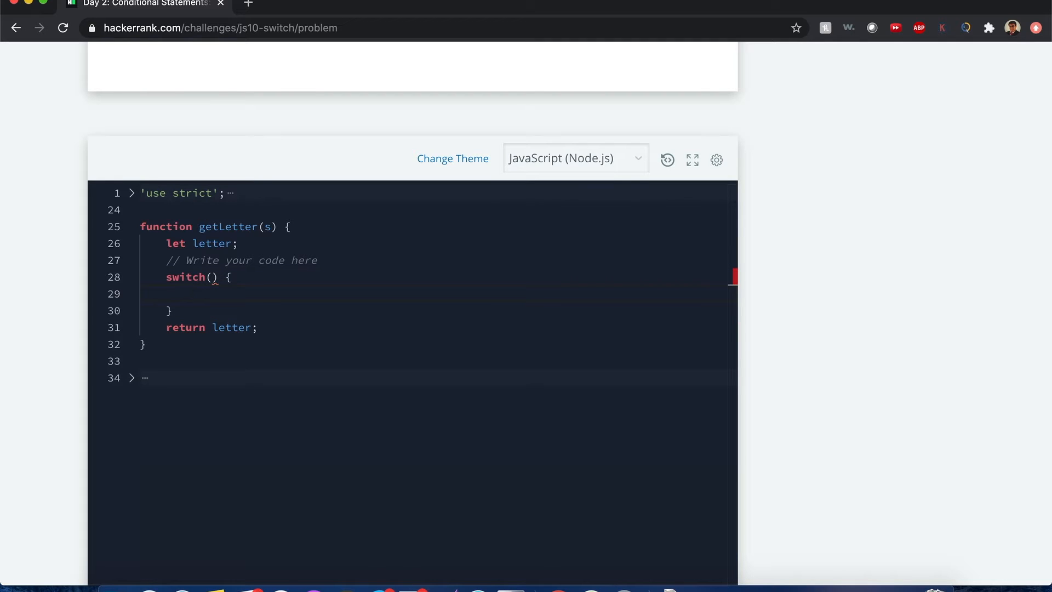
type("c")
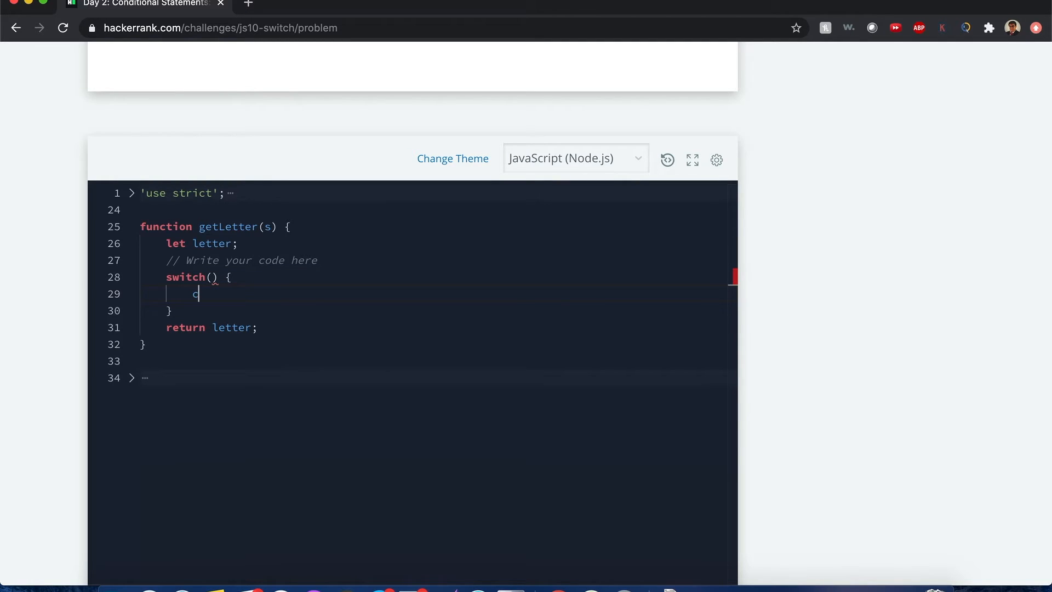
type("ase ''")
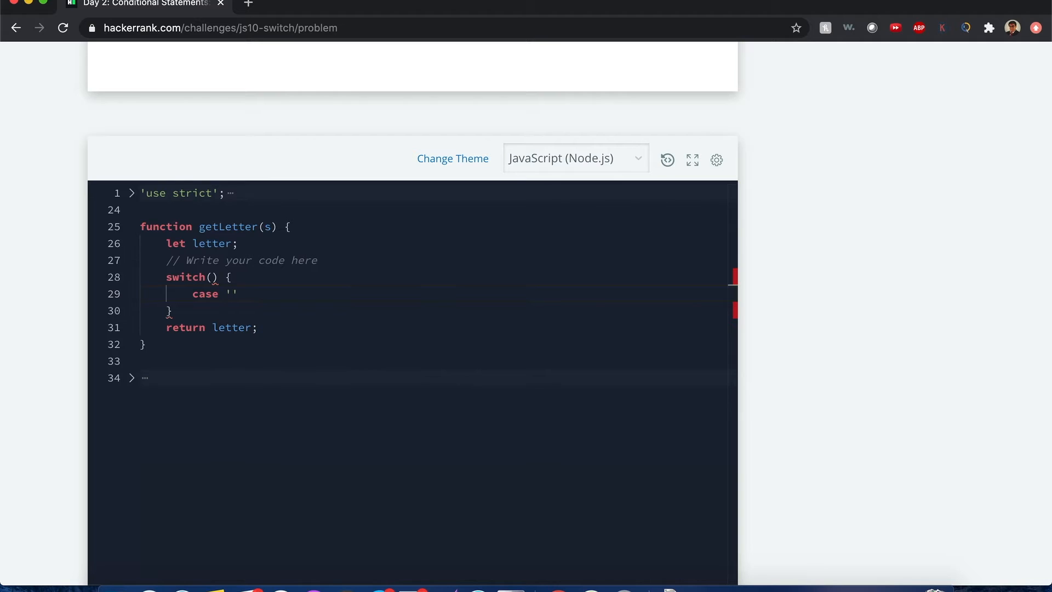
type("a:")
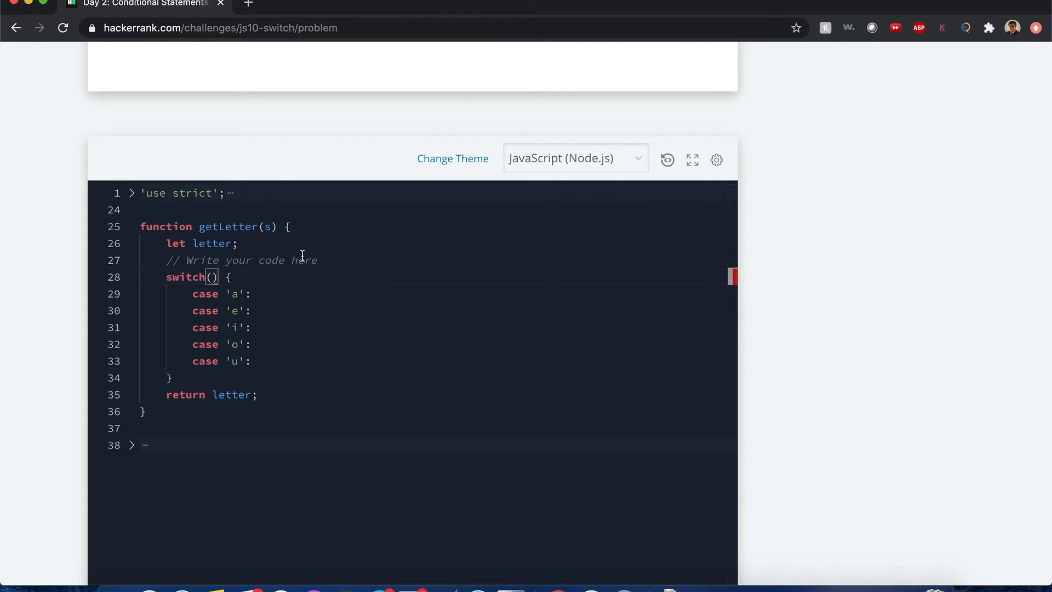
- Make the switch condition s.charAt(0) and return to the Task section
type("s")
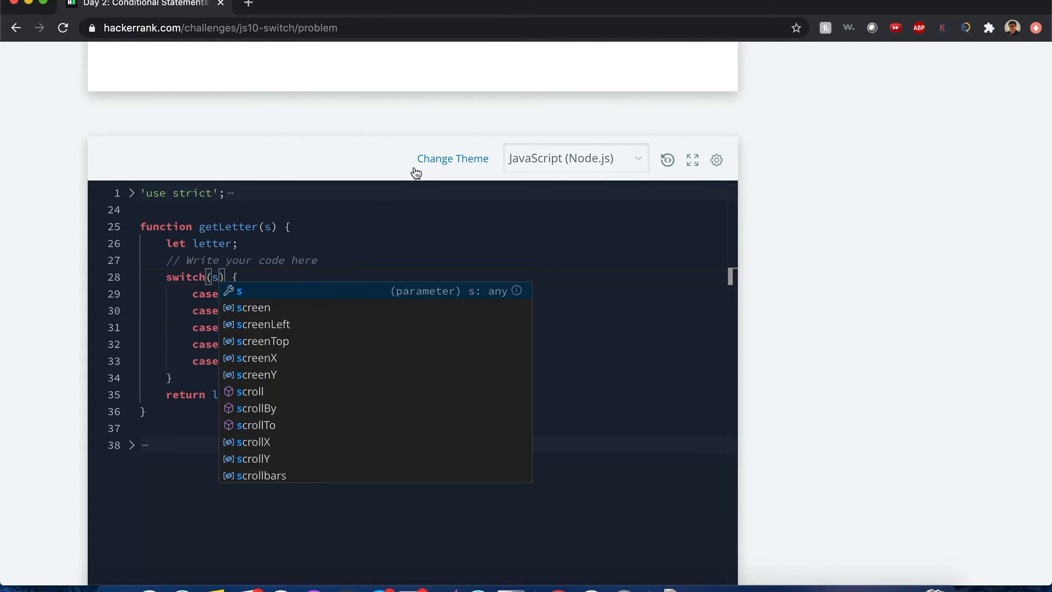
mouse_move(377, 147)
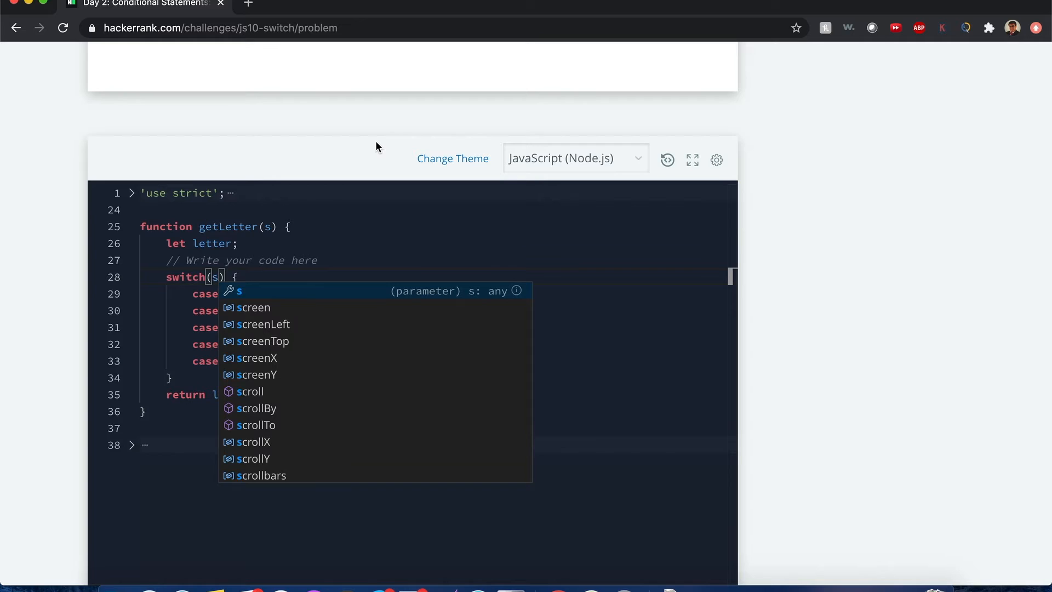
type(".charAt)")
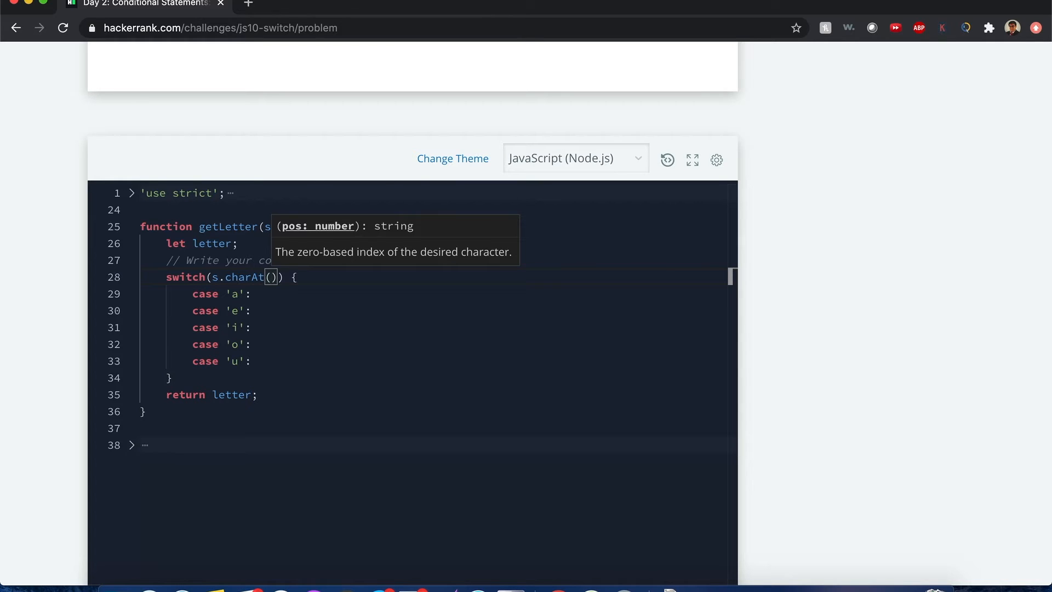
type("0")
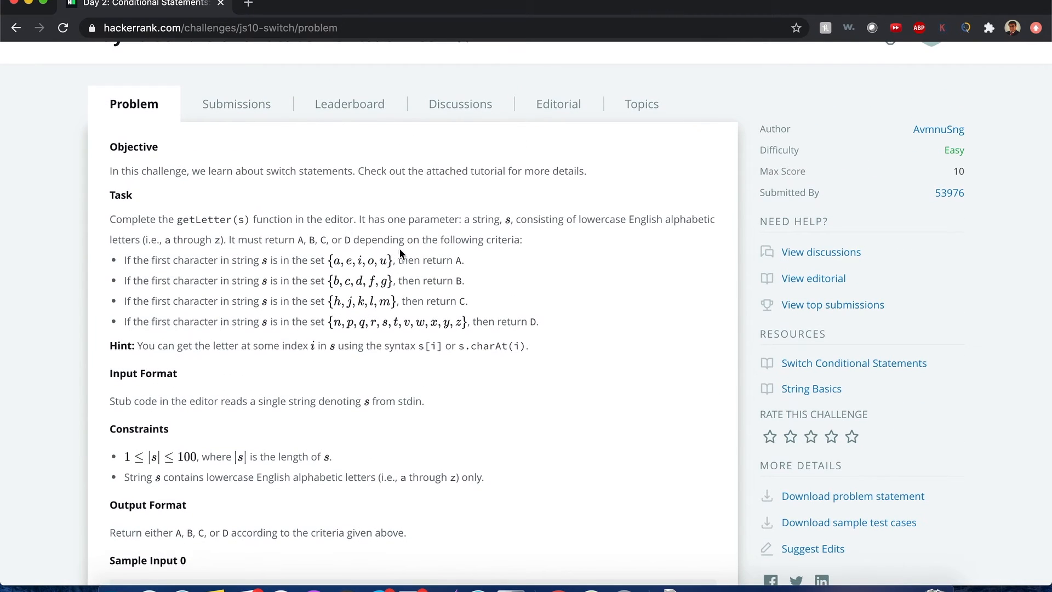
mouse_move(483, 259)
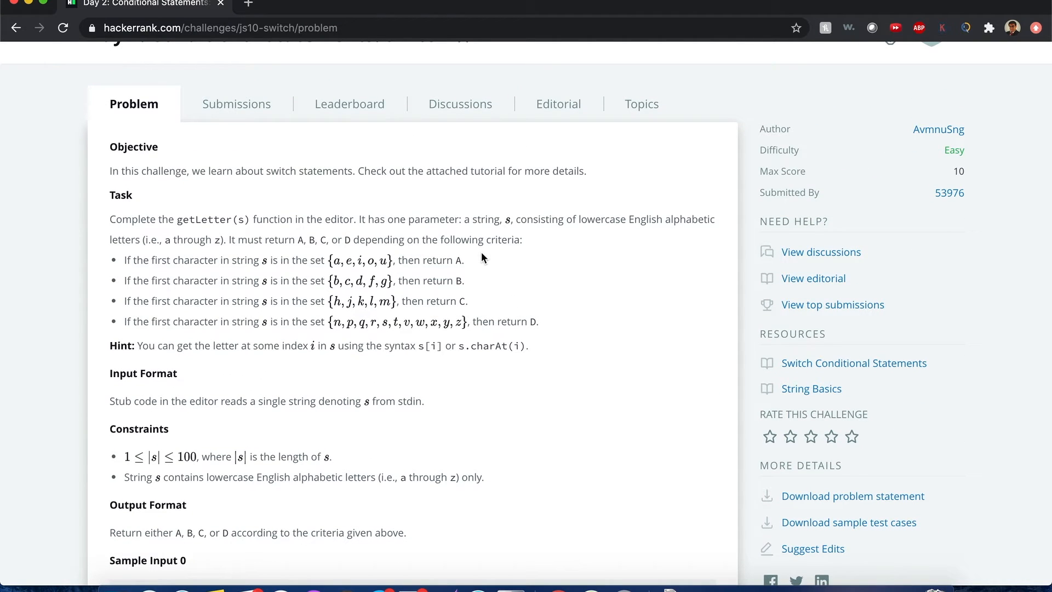
- Add letter = 'A'; after case 'u' and under case 'a'
scroll("down", 3)
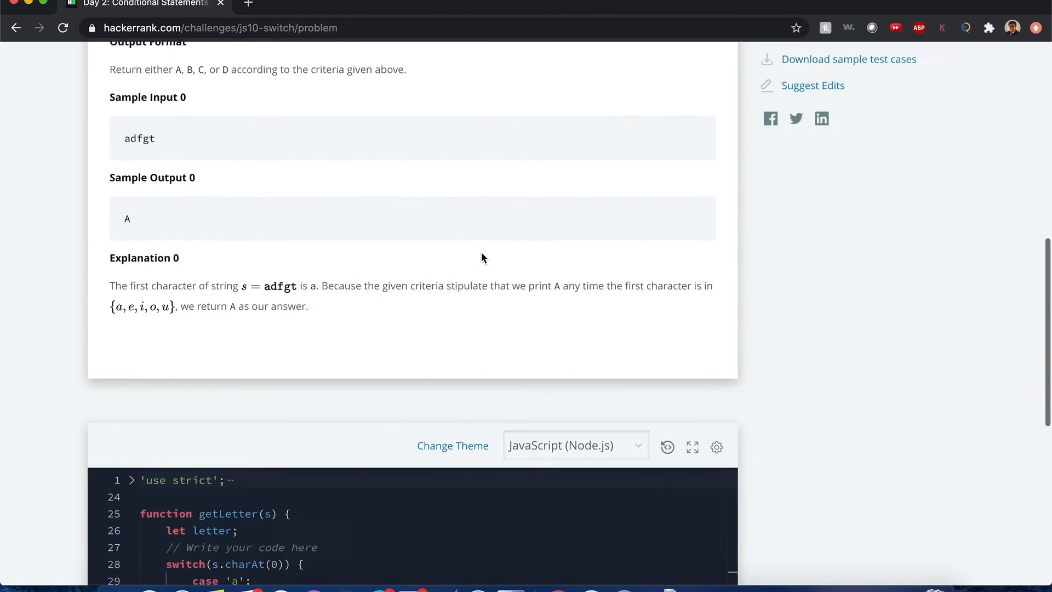
scroll("down", 3)
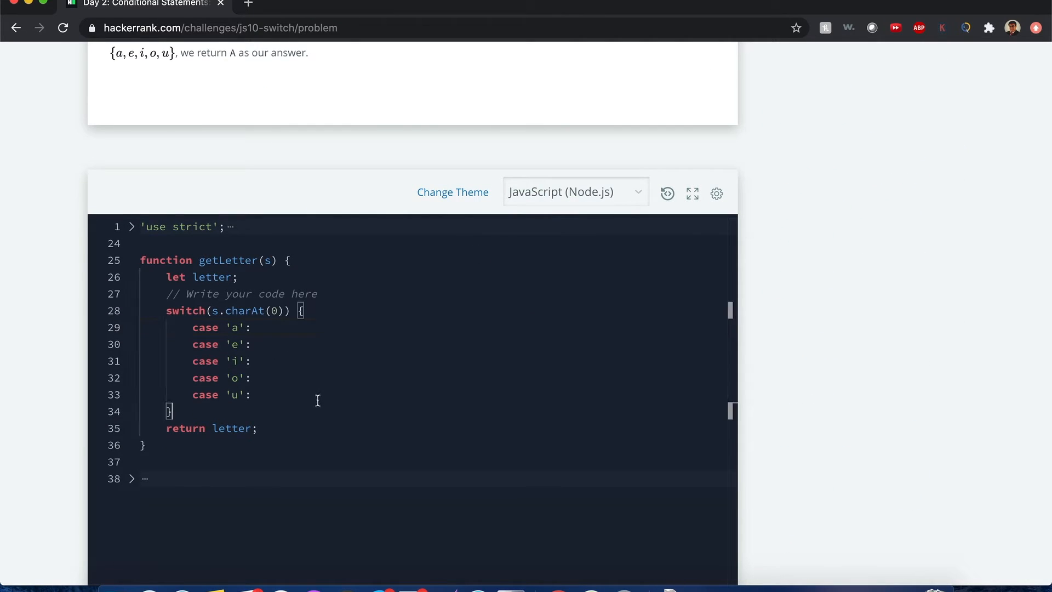
type("letter = 'A';")
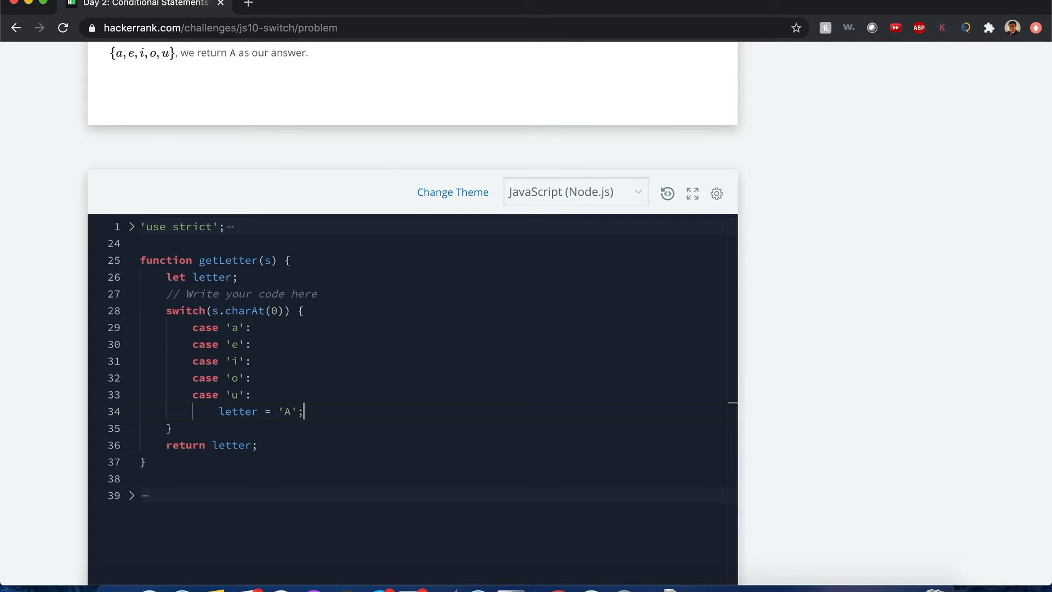
scroll("up", 3)
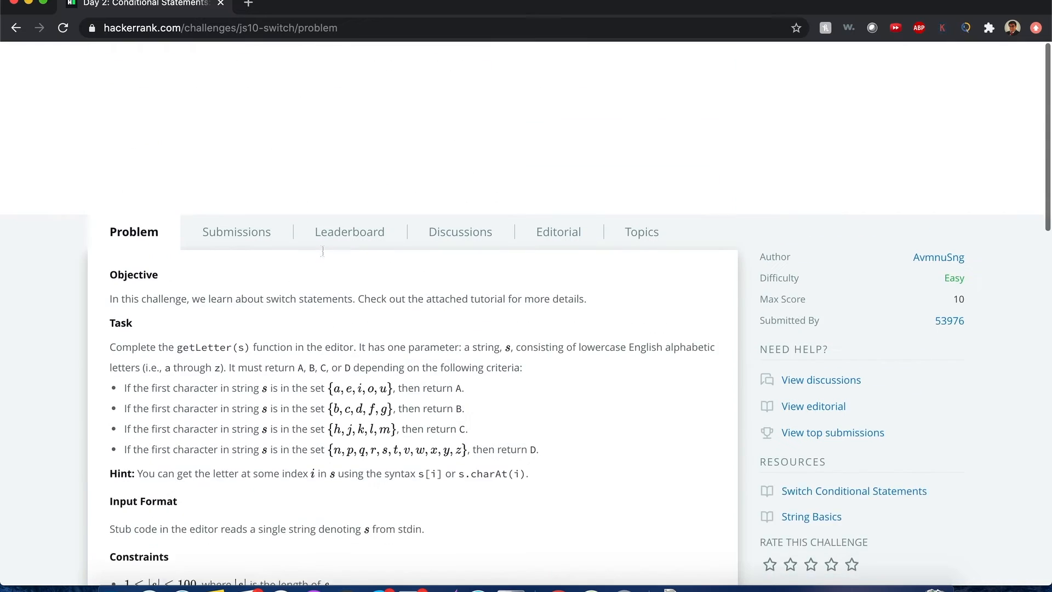
scroll("down", 3)
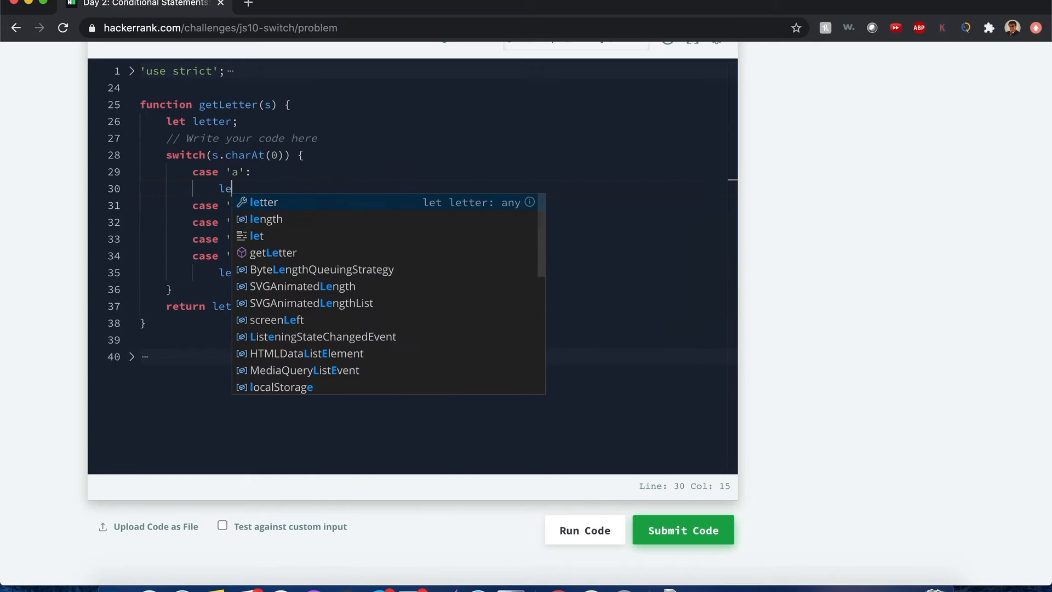
type("tter =")
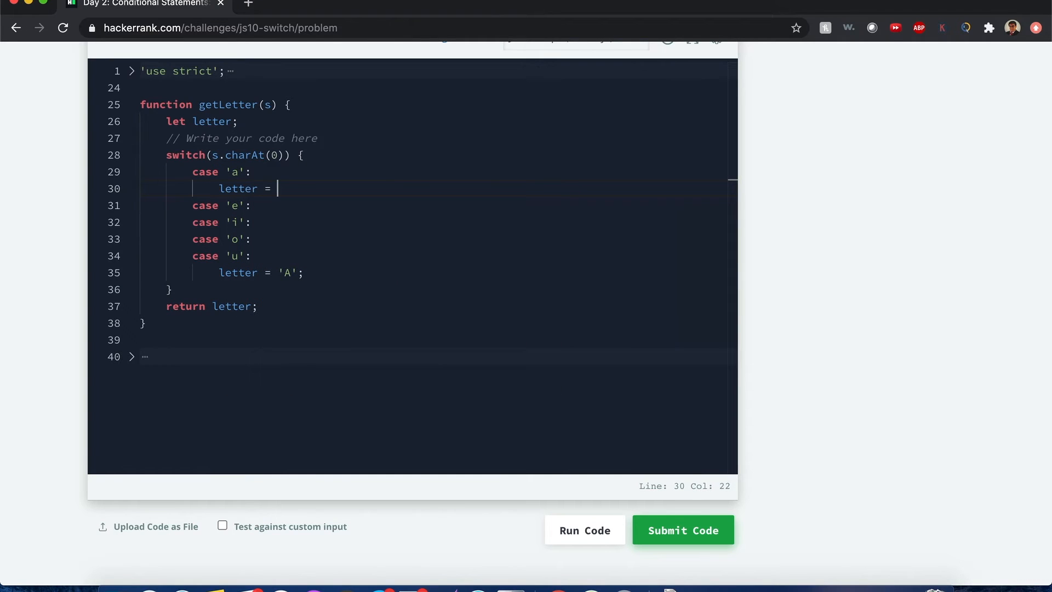
type("'A';")
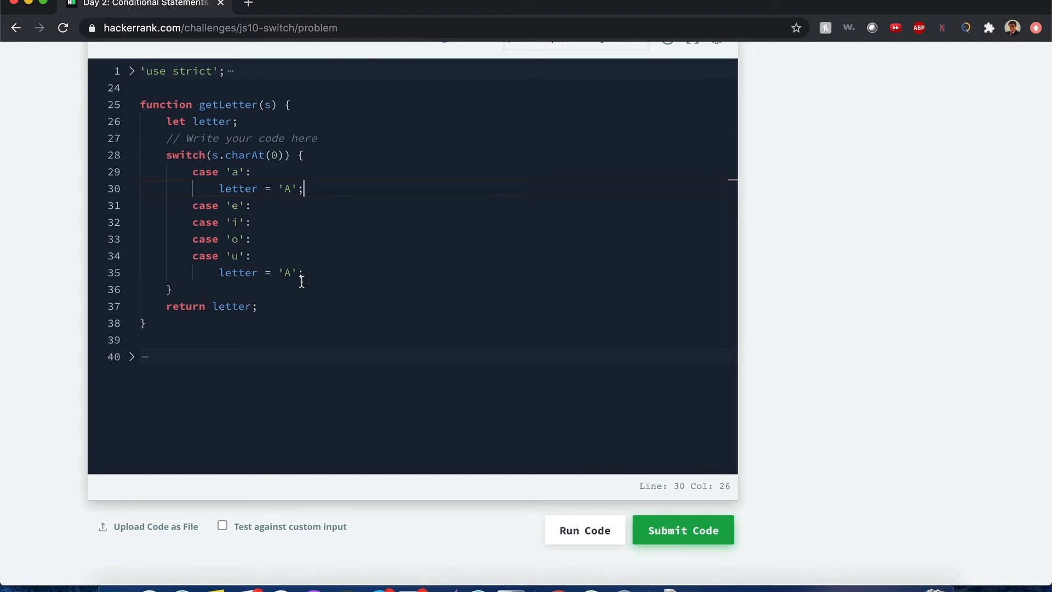
mouse_move(309, 207)
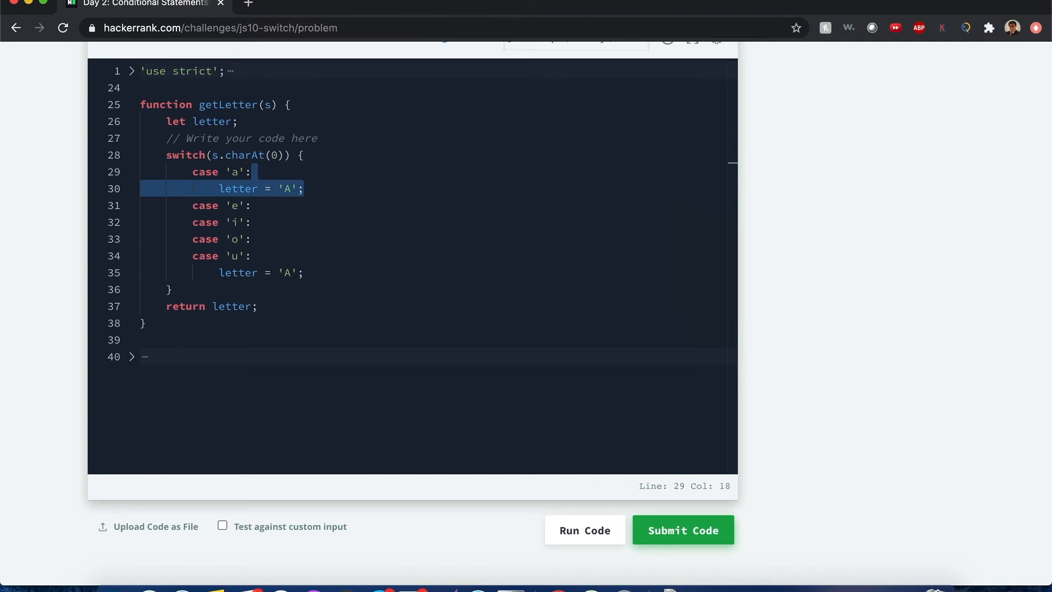
- Delete the duplicate letter = 'A' under case 'a' and add break; after the remaining one
key("Delete")
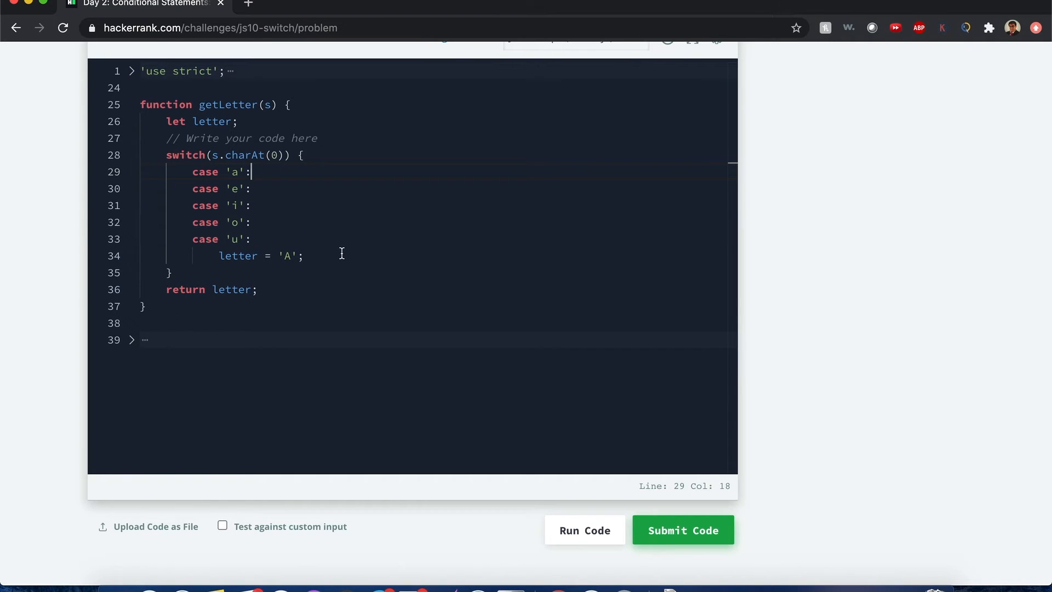
type("break")
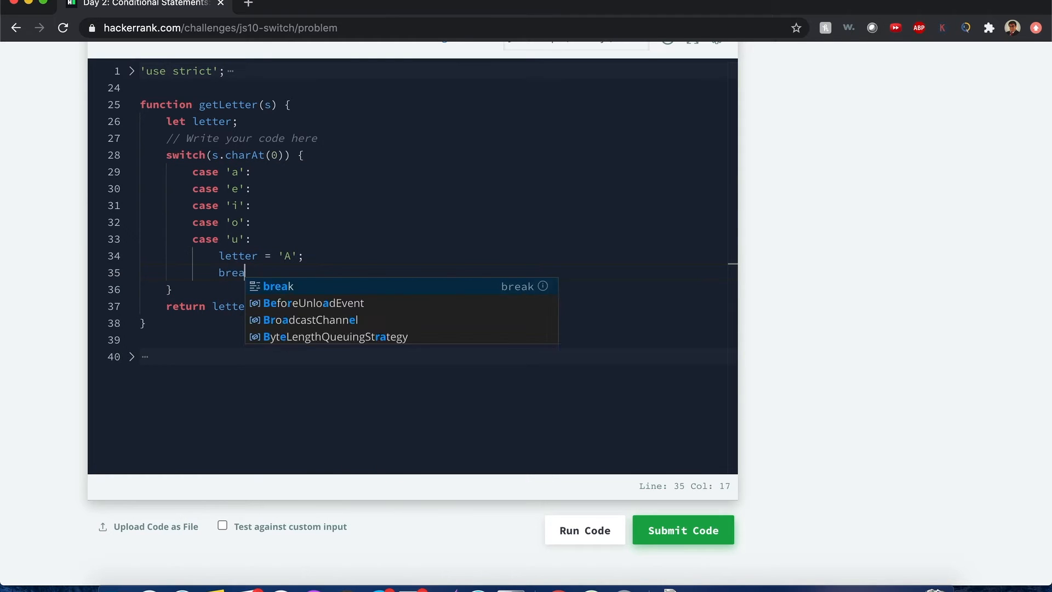
key("Enter")
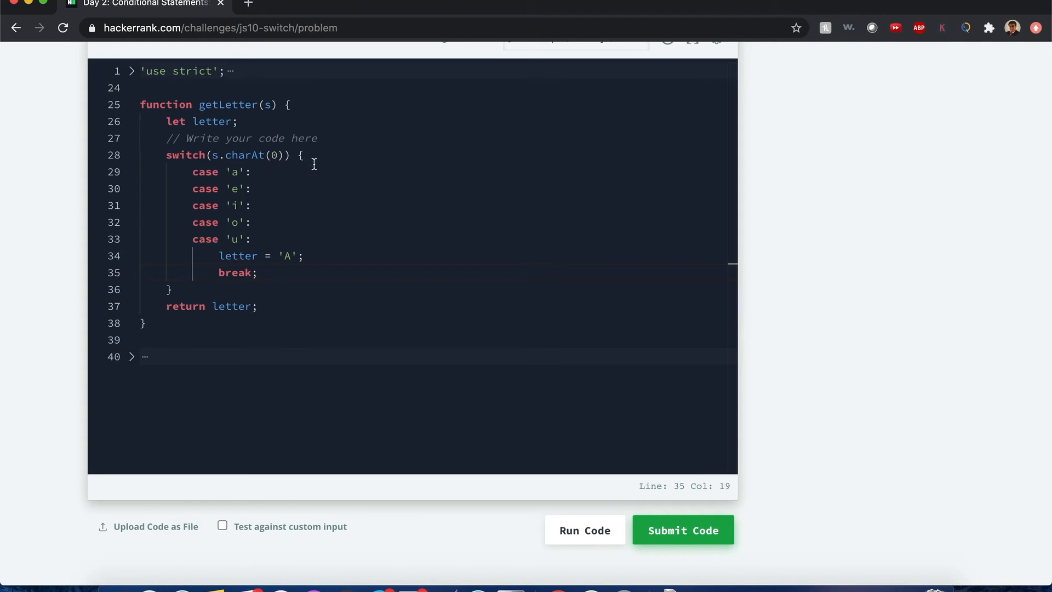
mouse_move(234, 197)
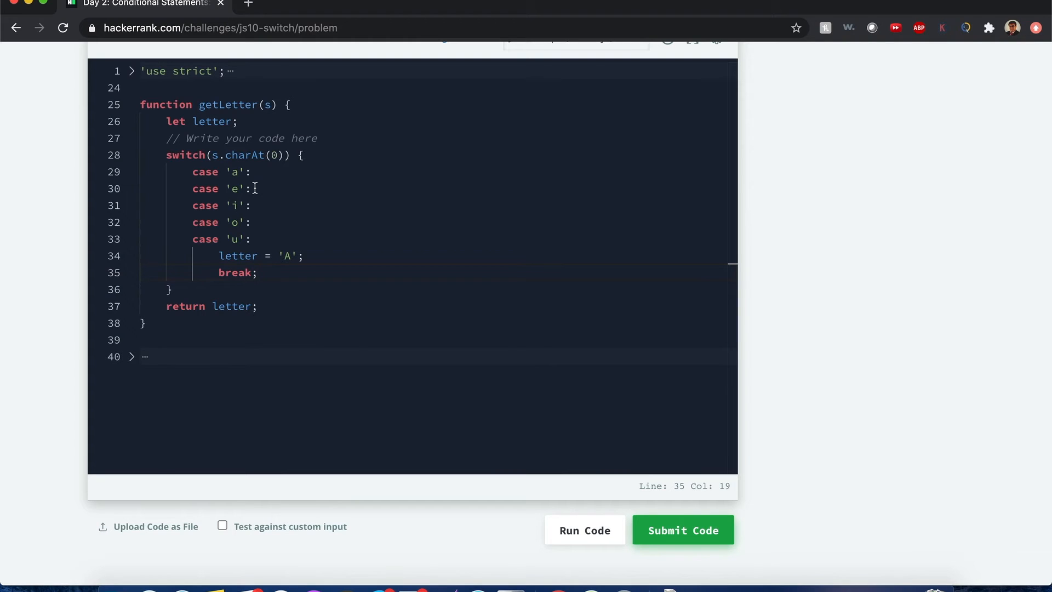
mouse_move(282, 213)
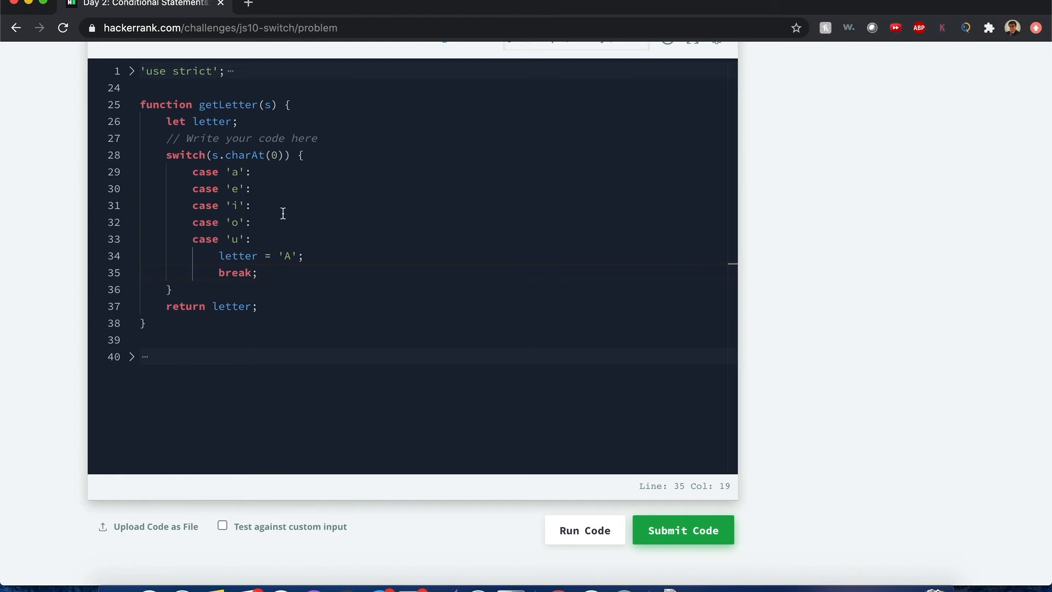
mouse_move(263, 273)
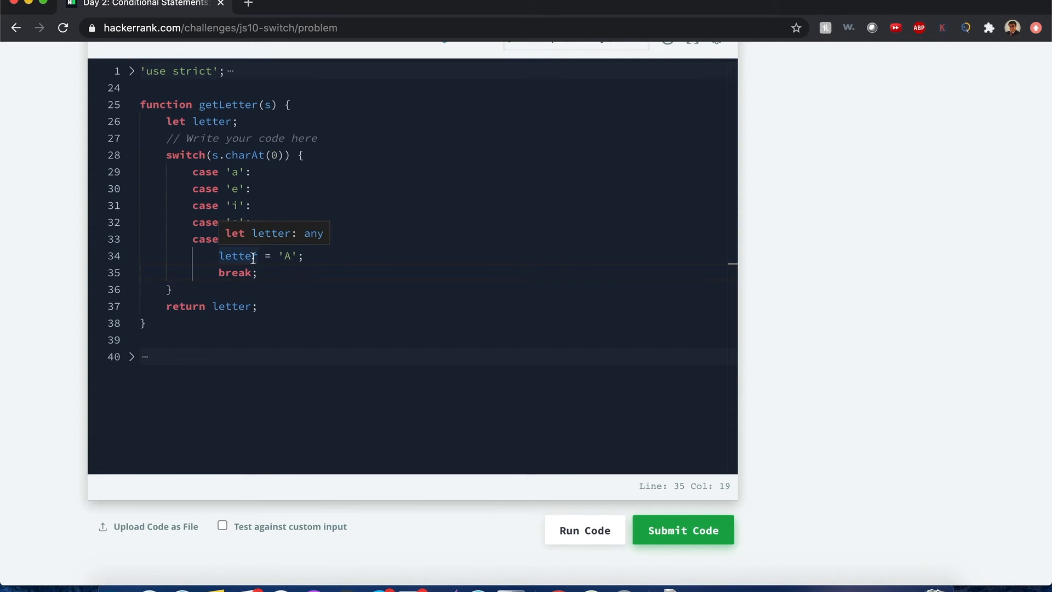
mouse_move(300, 274)
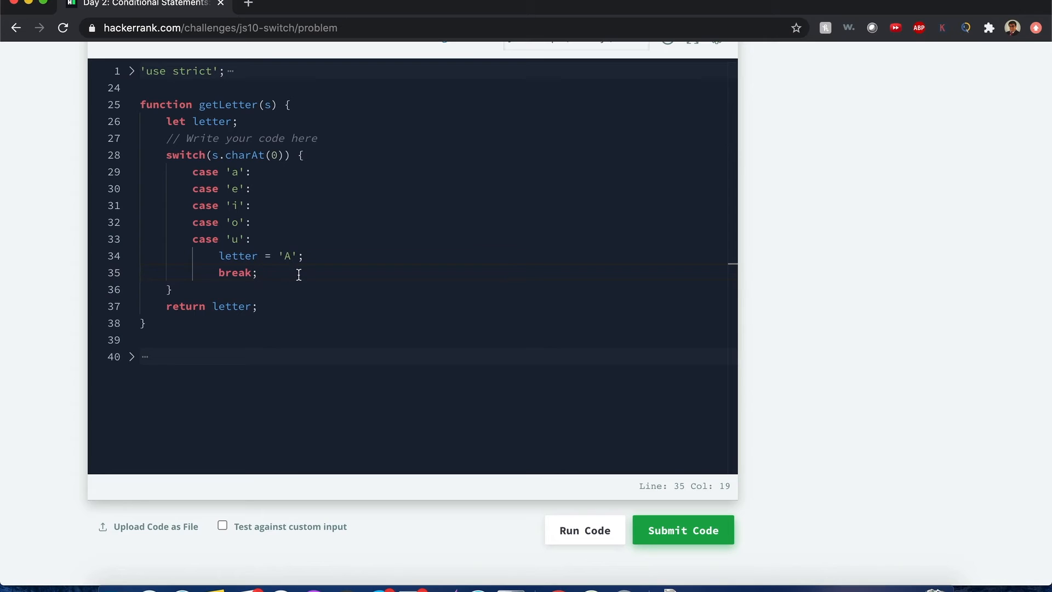
mouse_move(397, 176)
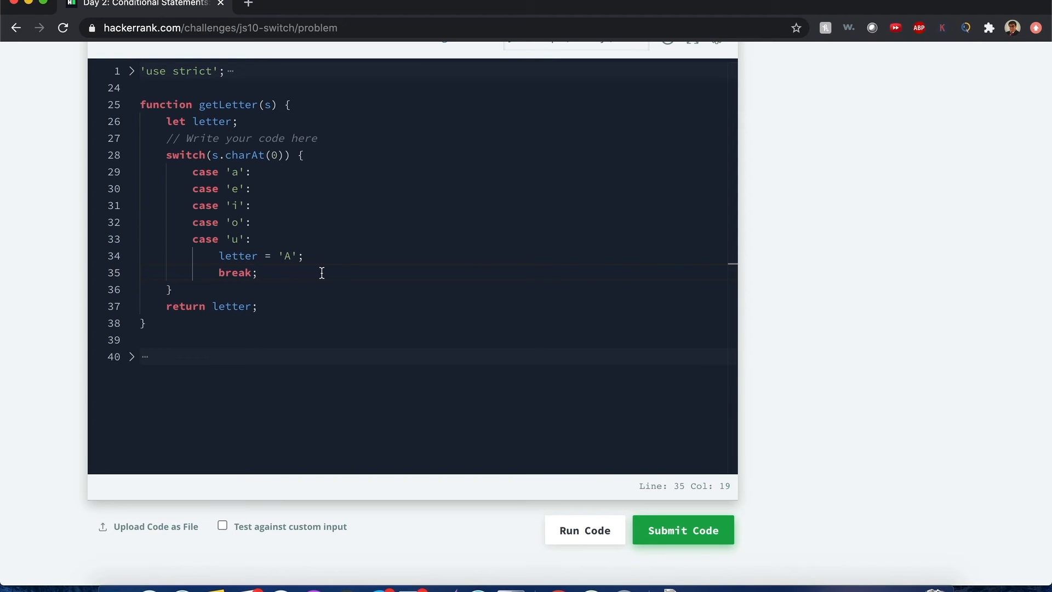
- Scroll the problem page up to review the Task's letter sets, then back down
scroll("up", 3)
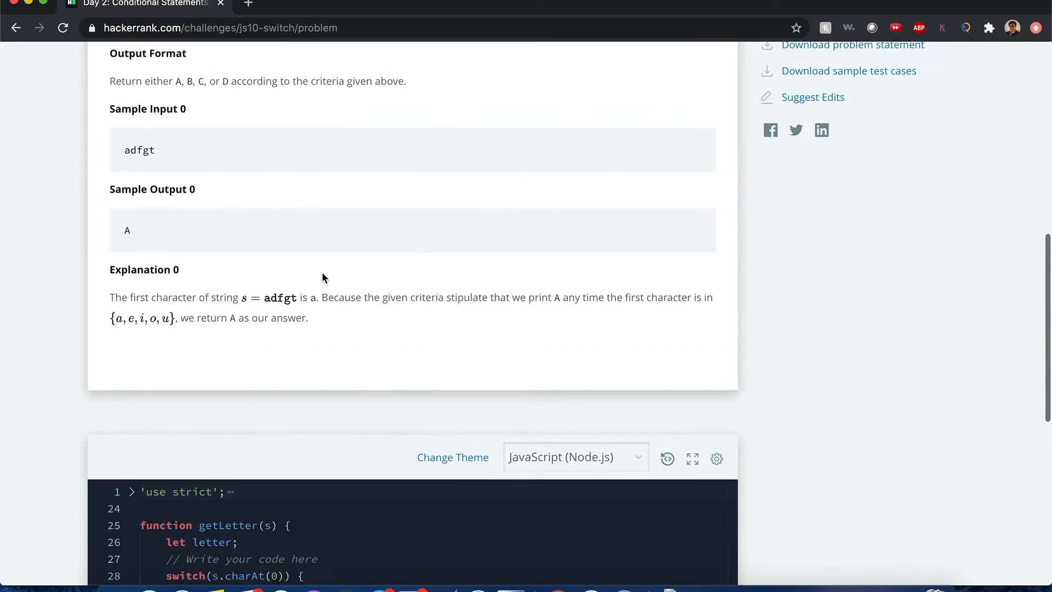
scroll("up", 3)
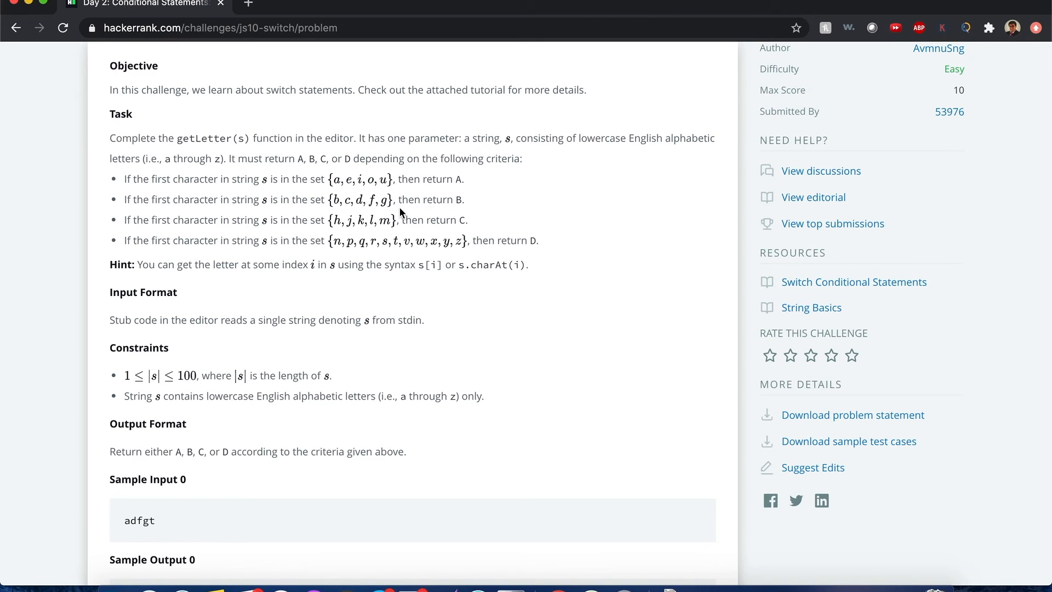
scroll("down", 3)
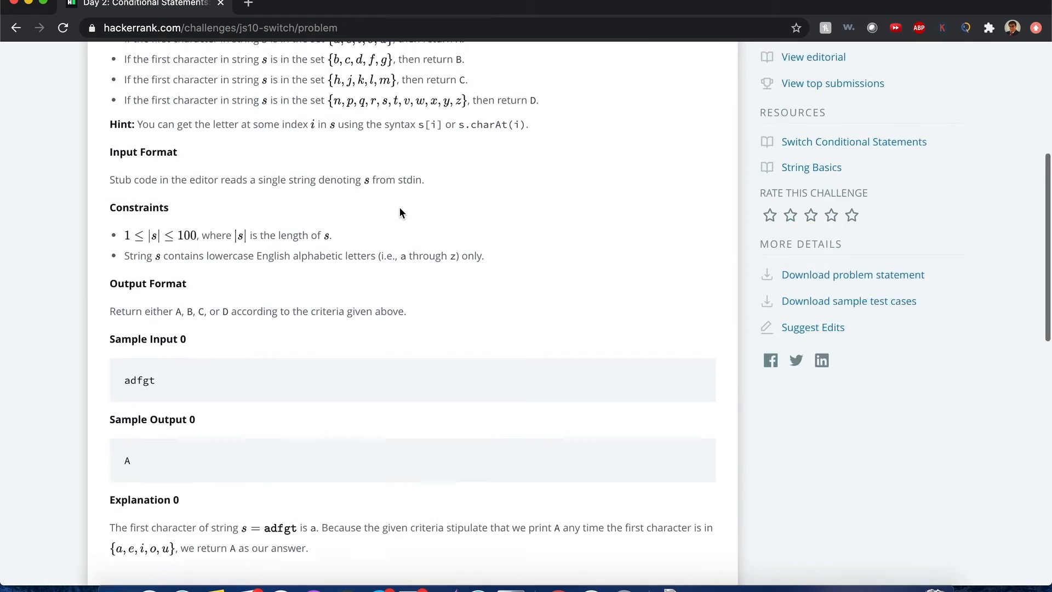
scroll("down", 3)
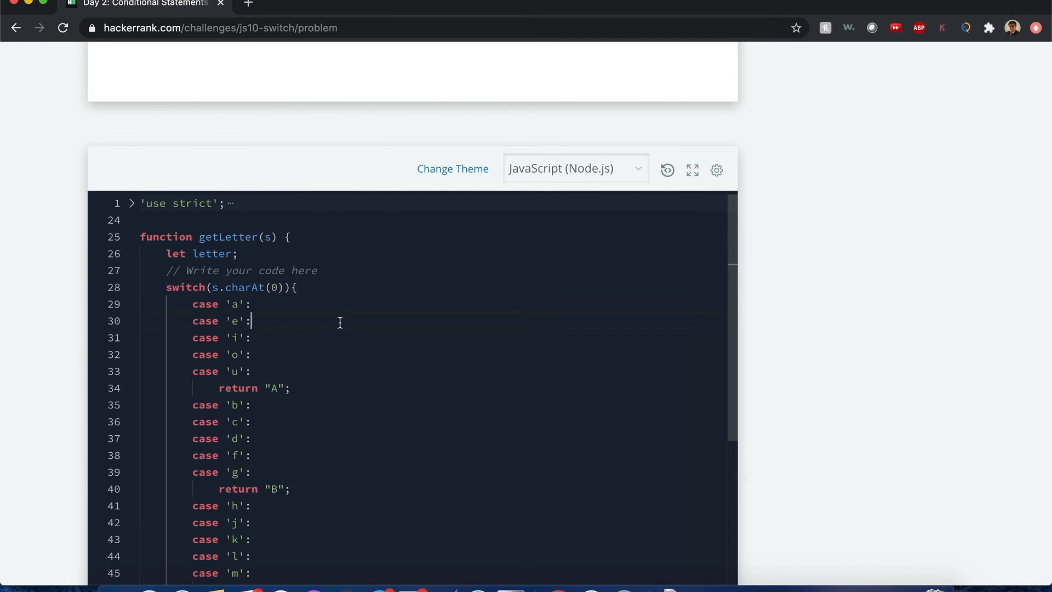
mouse_move(242, 338)
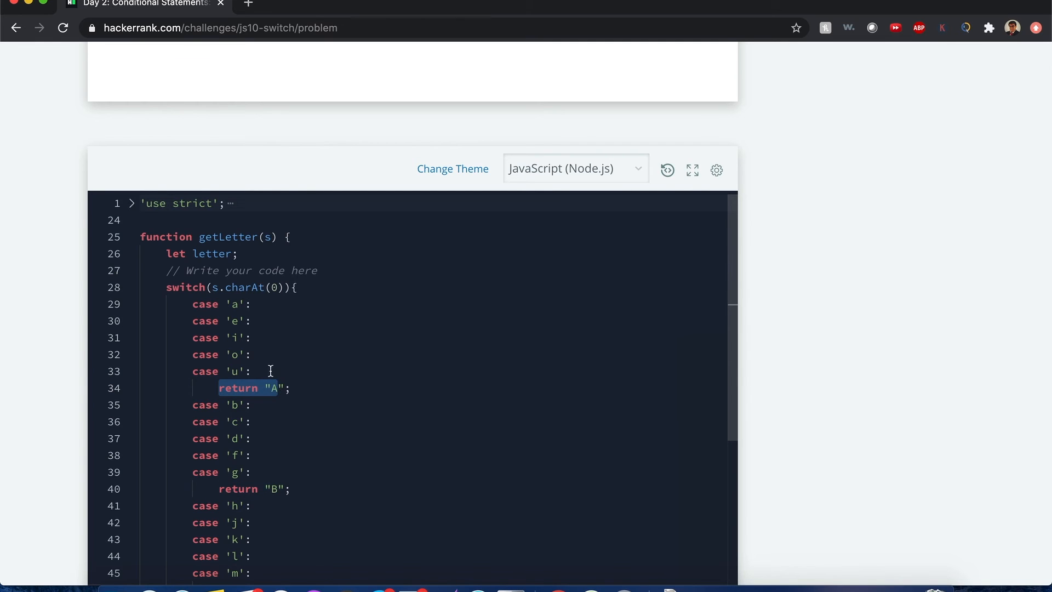
mouse_move(302, 388)
type("letter =")
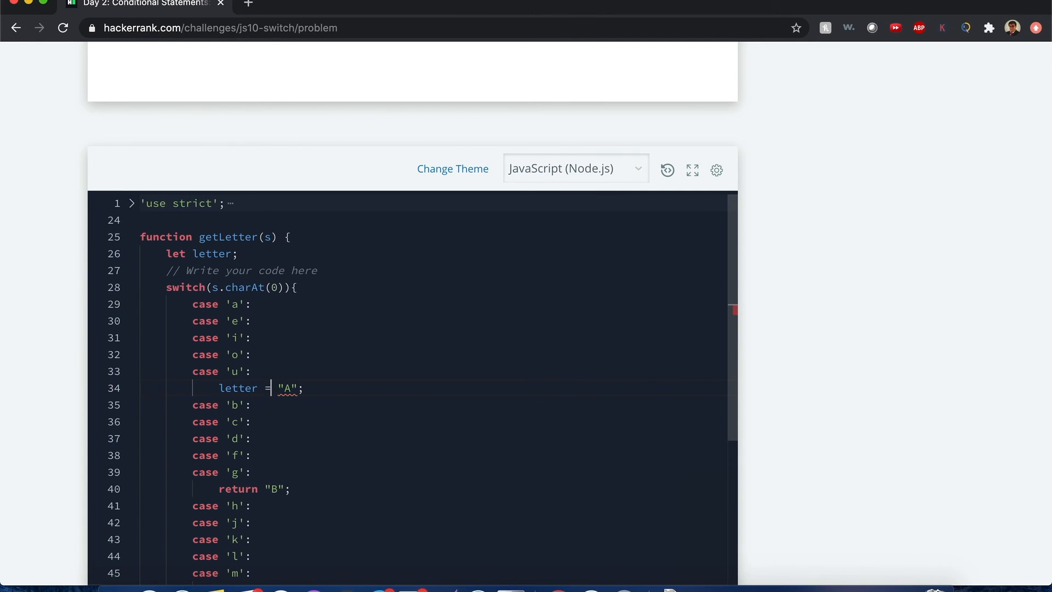
- Replace each return with letter = "B", "C", "D" plus break;, then return letter
type("break;")
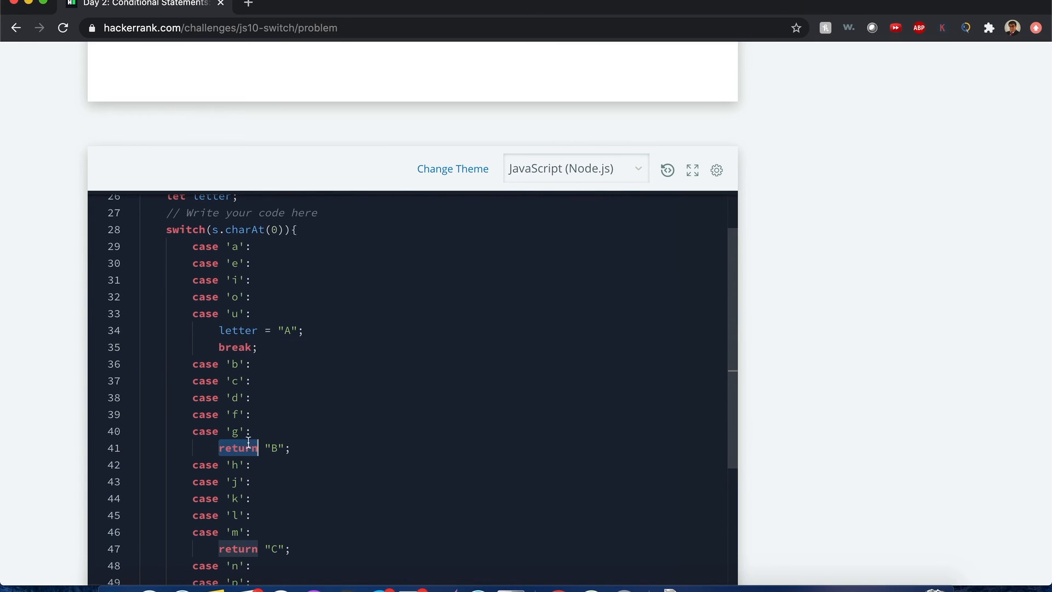
type("letter =")
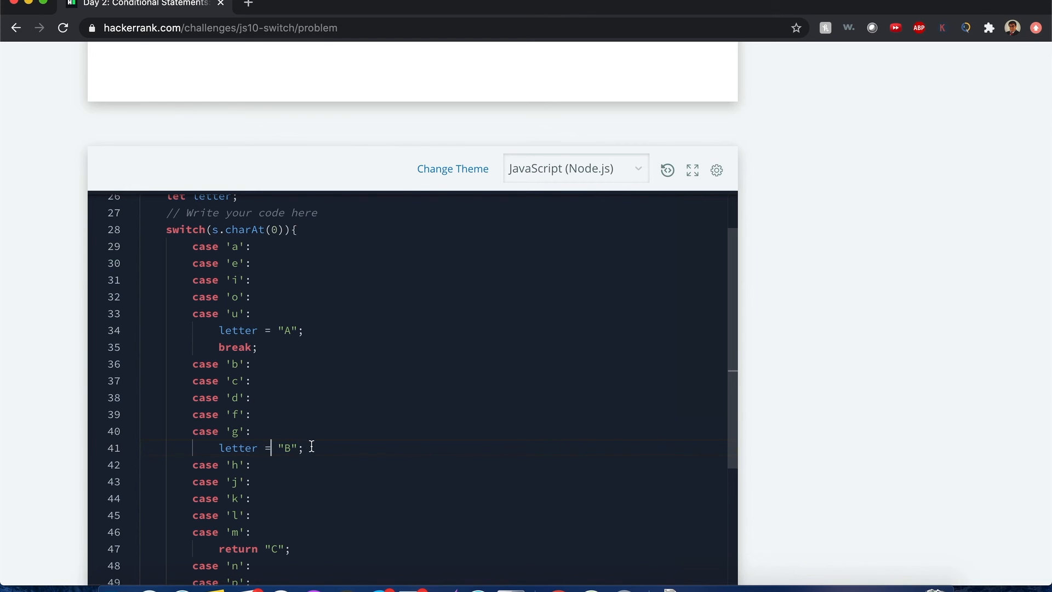
type("break;")
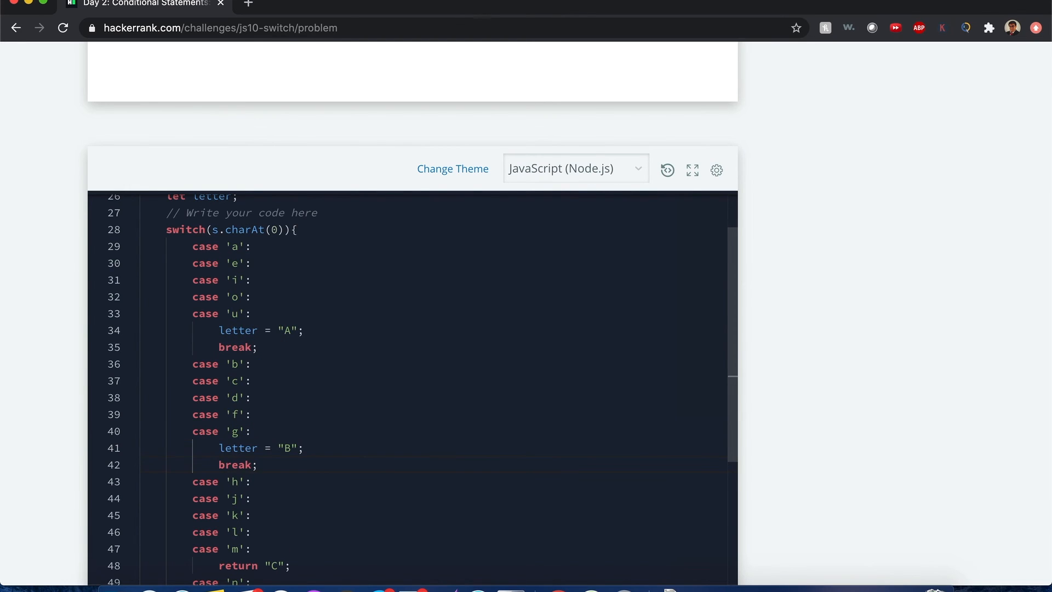
scroll("down", 3)
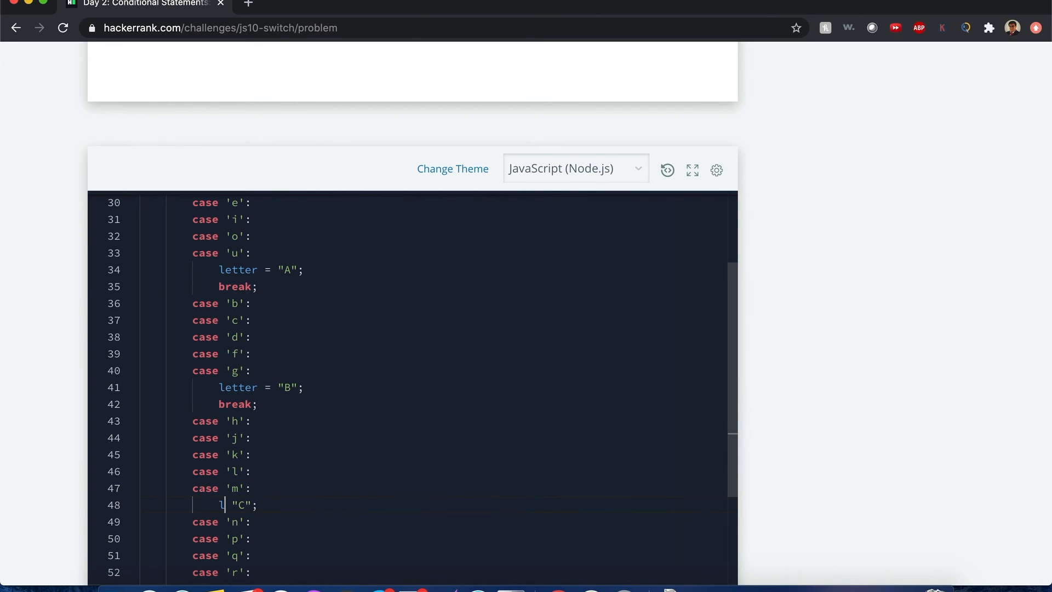
type("letter =")
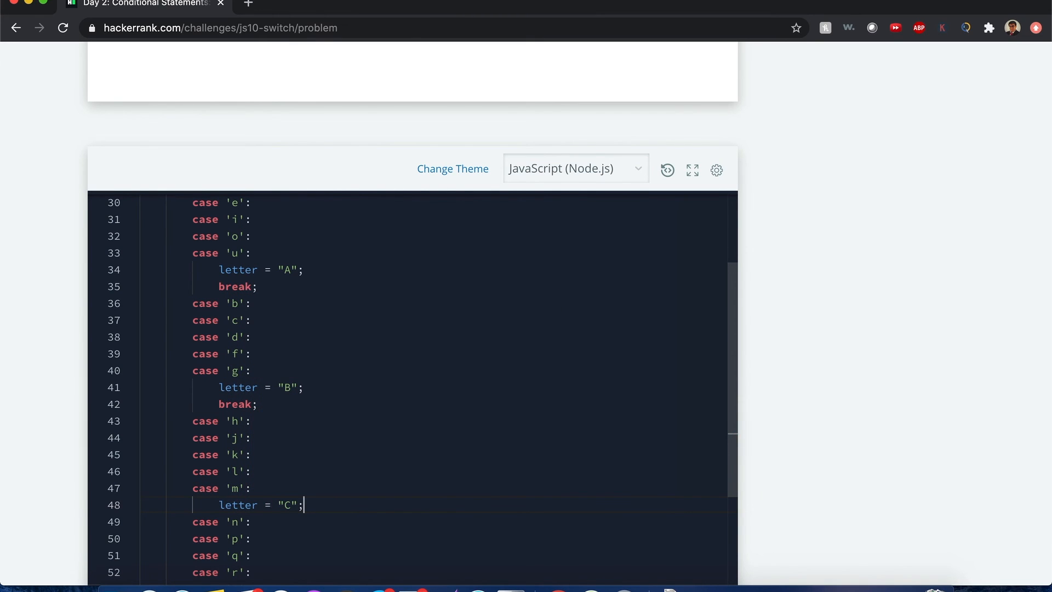
type("break;")
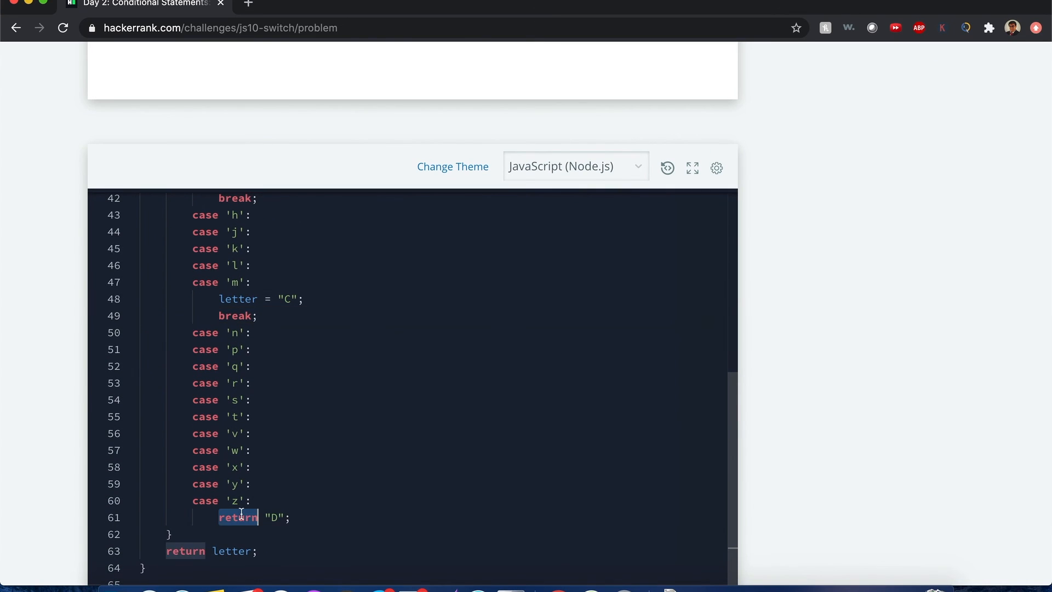
type("letter")
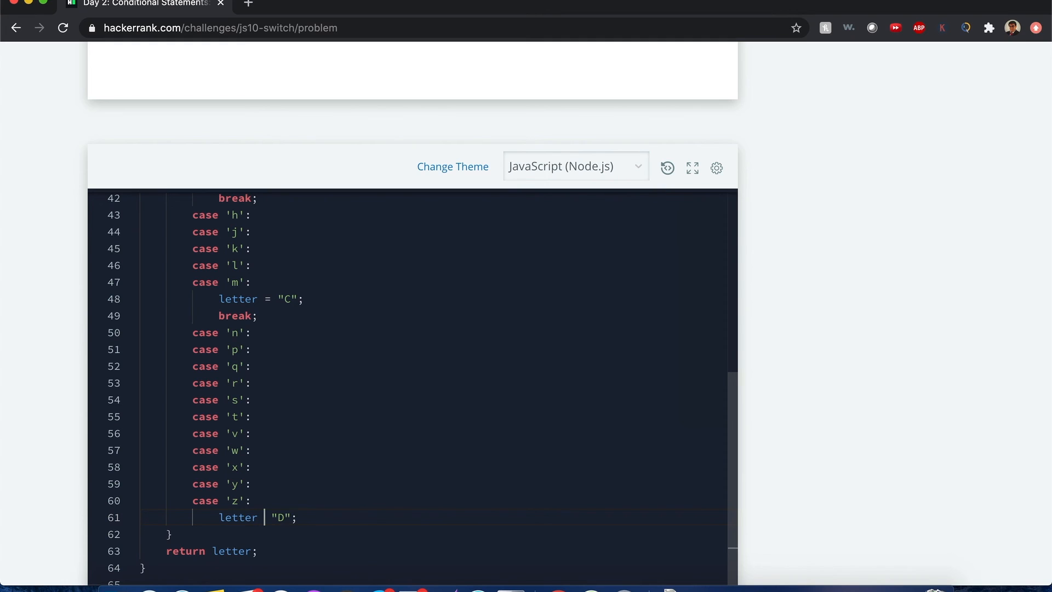
type("break;")
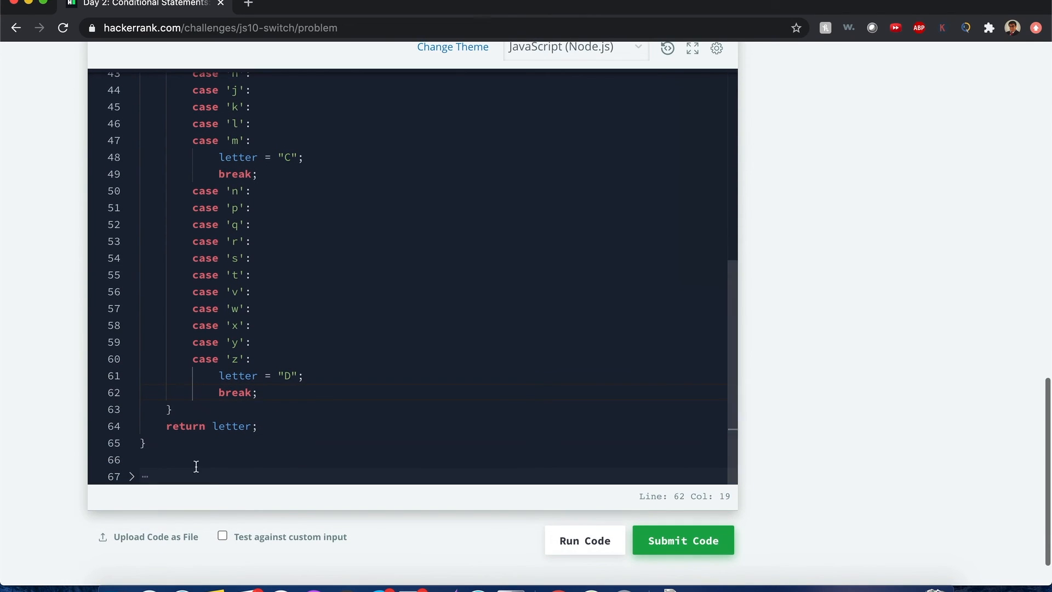
- Run the sample test, confirm output A matches, and submit the solution
left_click(585, 541)
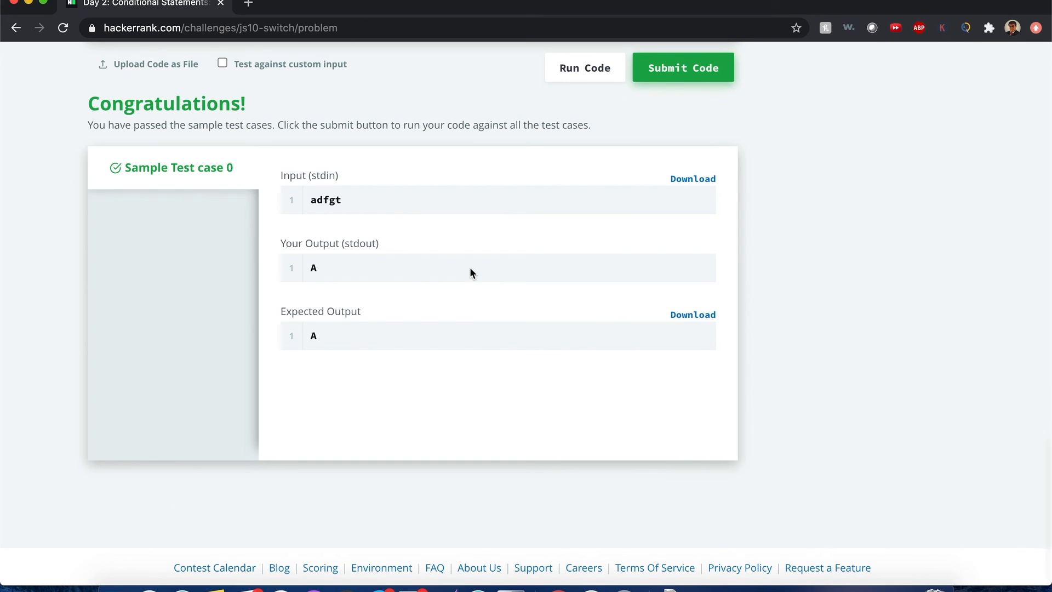
left_click(683, 67)
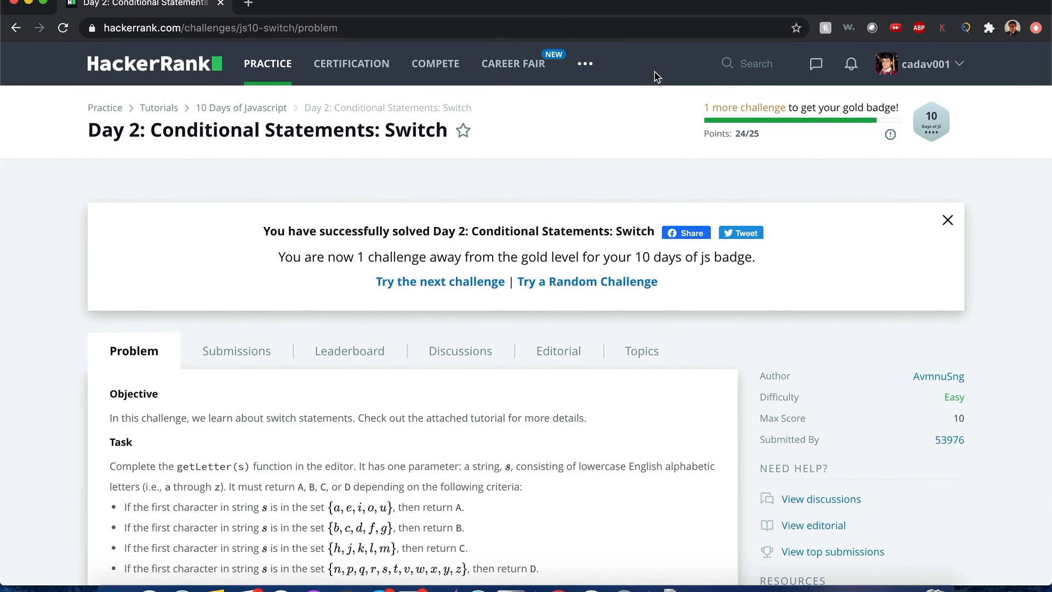
scroll("down", 3)
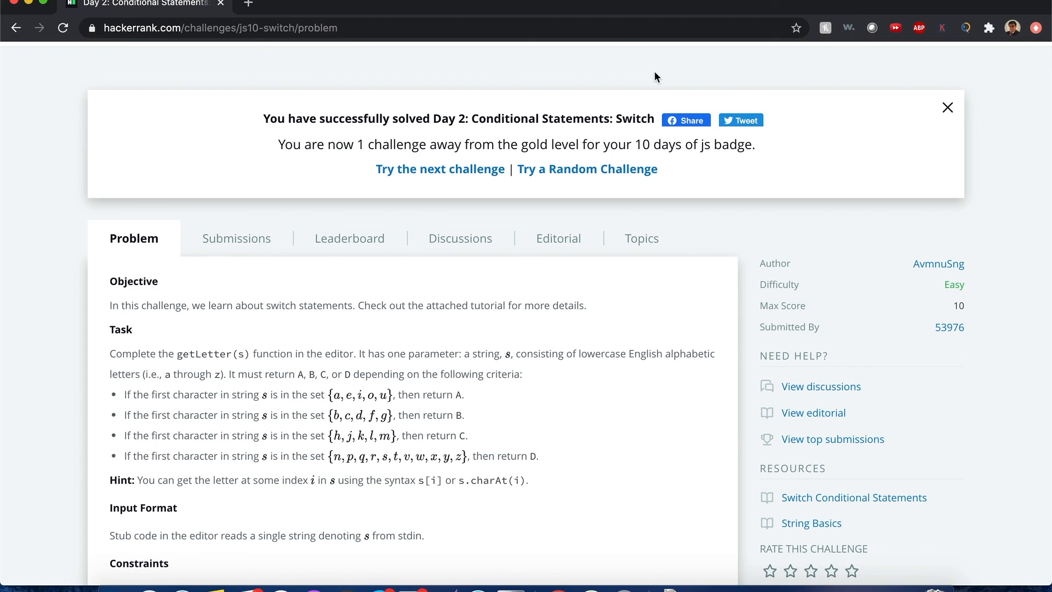
mouse_move(301, 411)
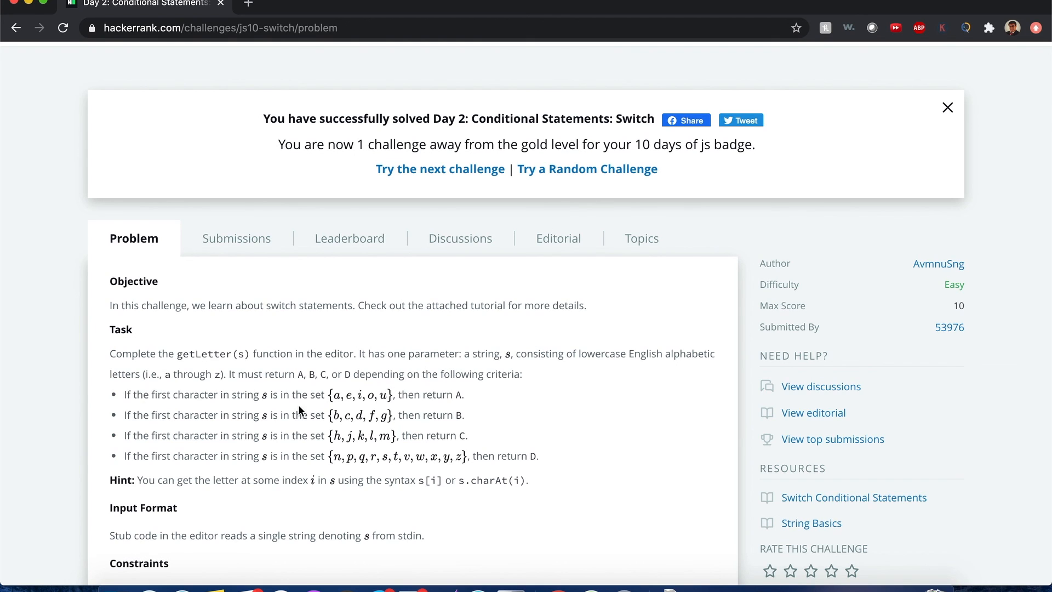
mouse_move(329, 407)
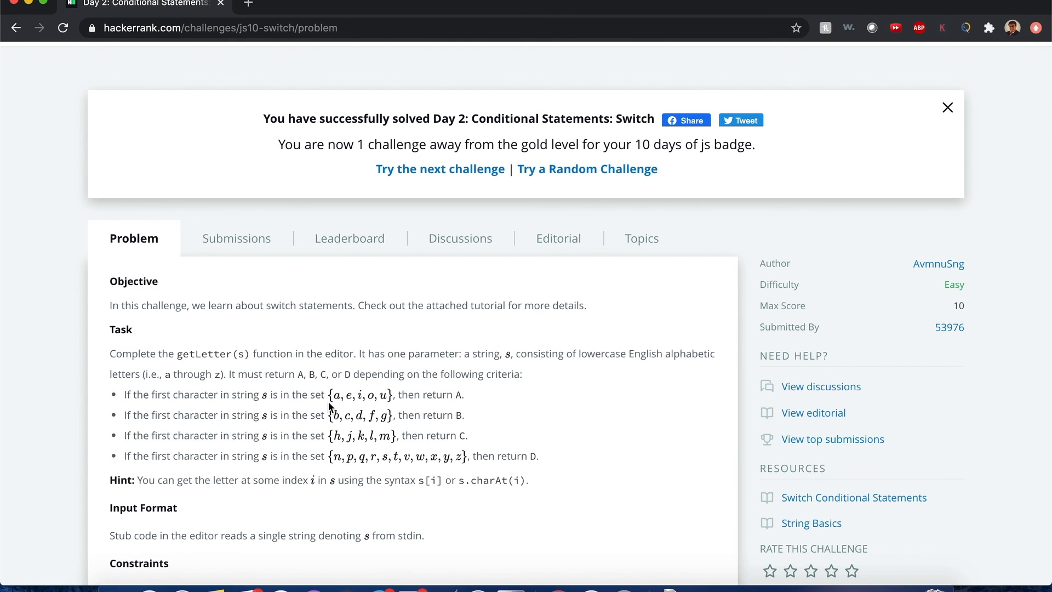
mouse_move(391, 407)
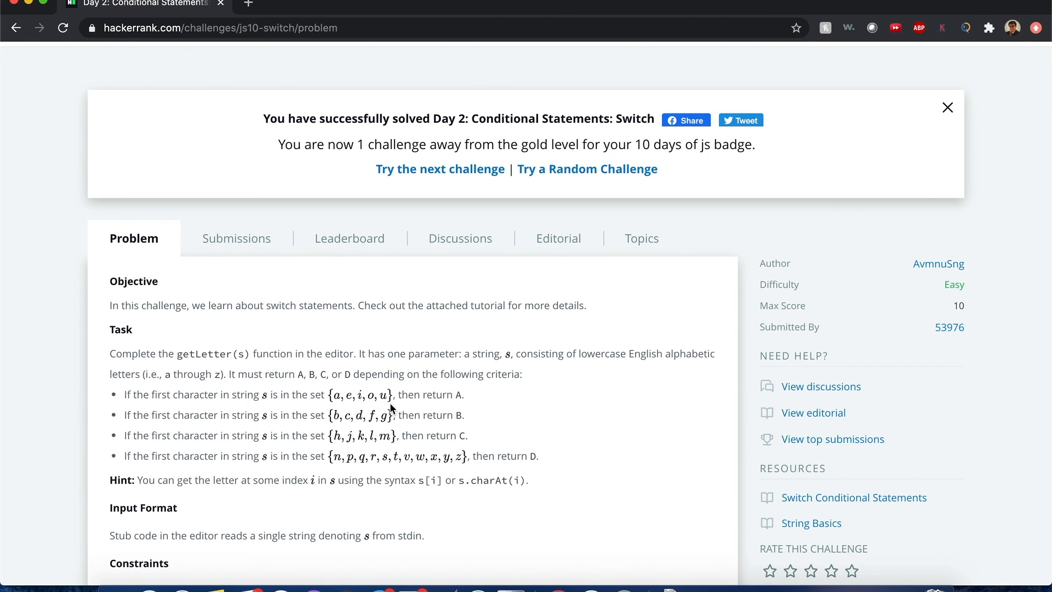
mouse_move(367, 430)
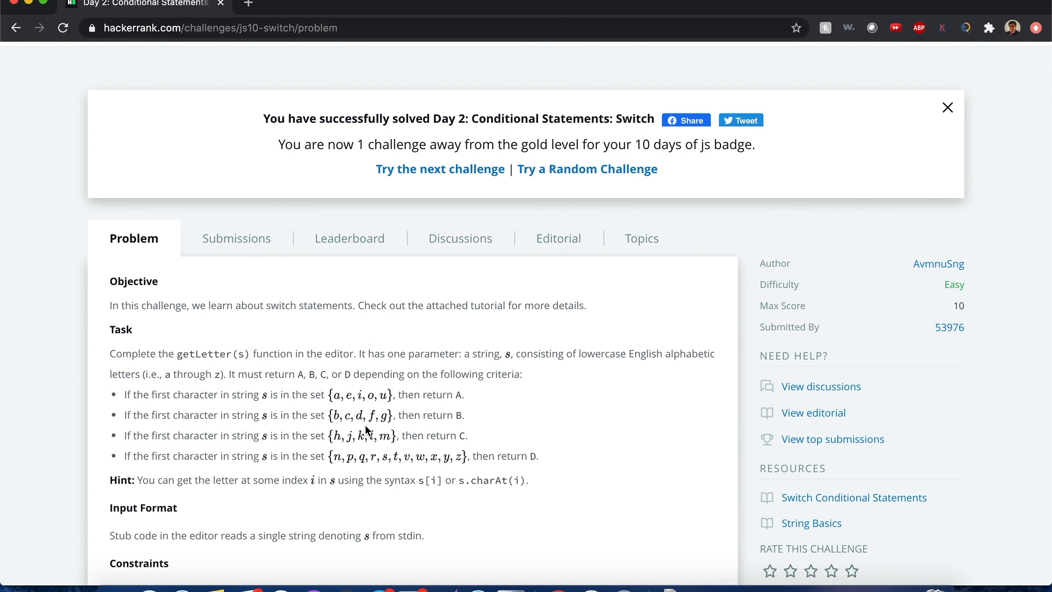
mouse_move(367, 399)
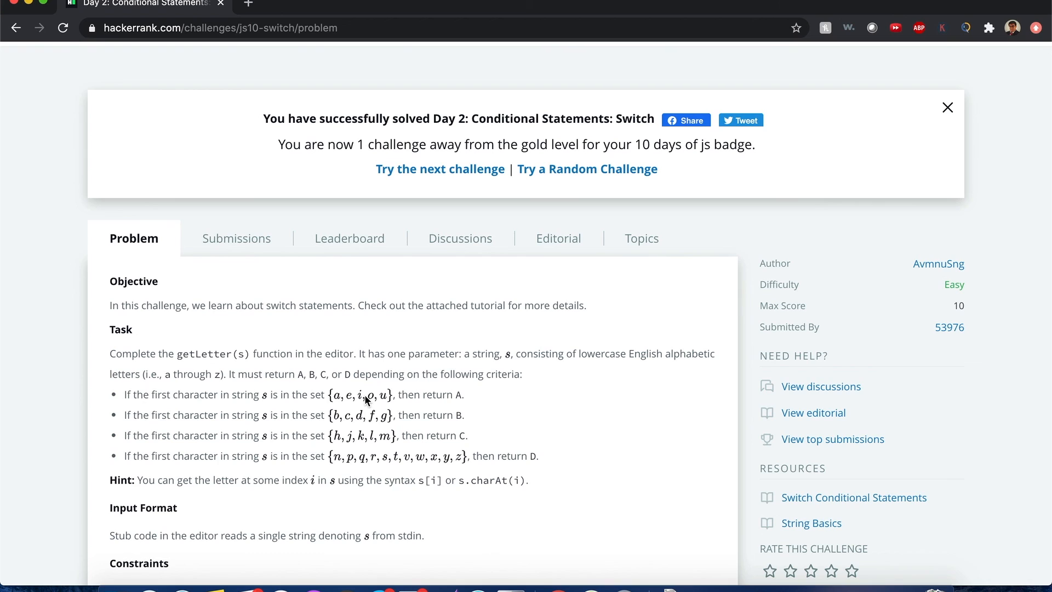
mouse_move(409, 386)
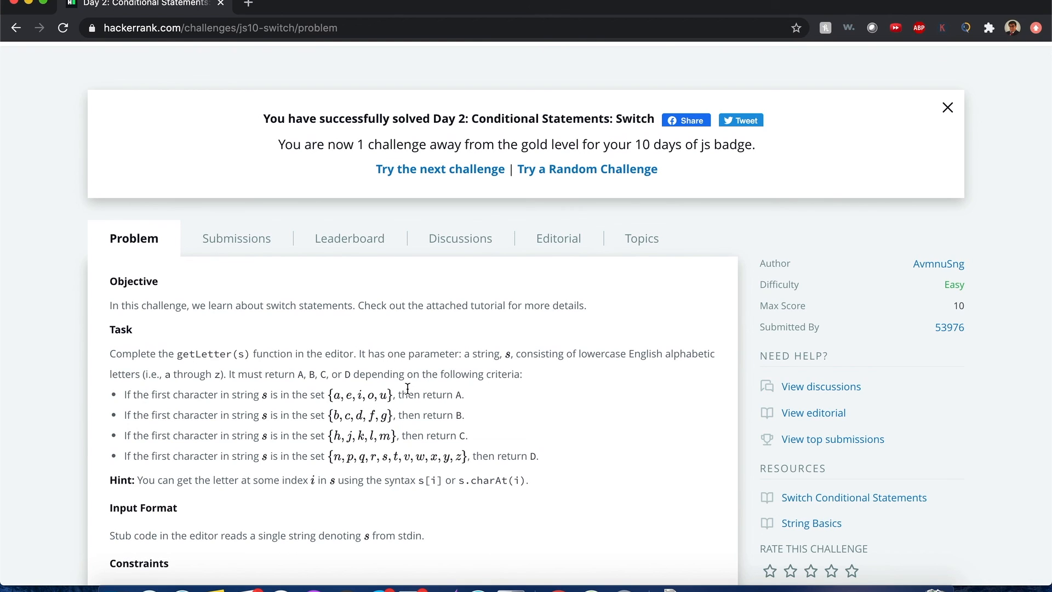
mouse_move(413, 392)
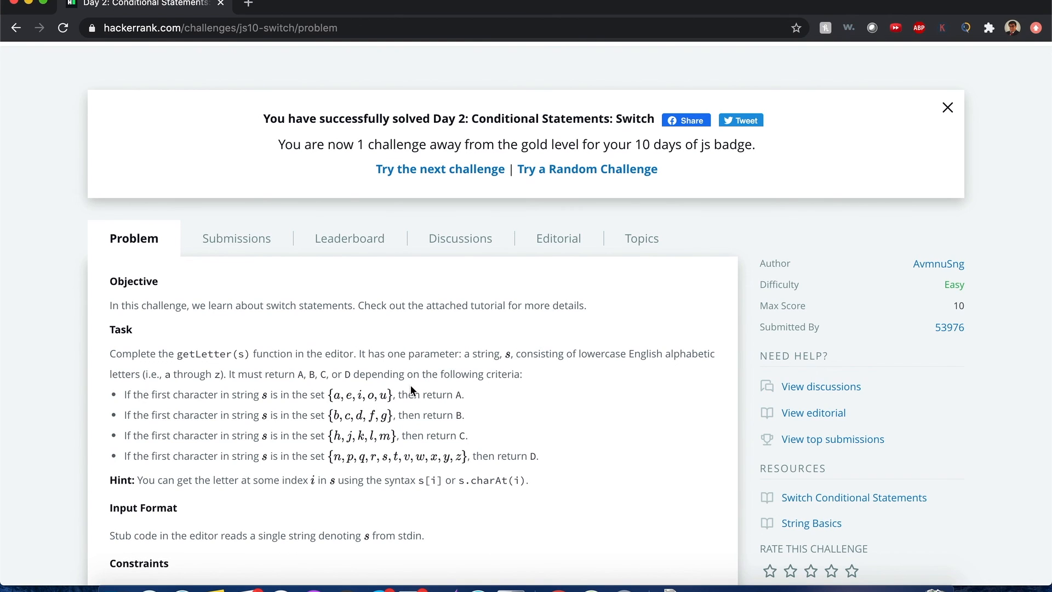
mouse_move(536, 471)
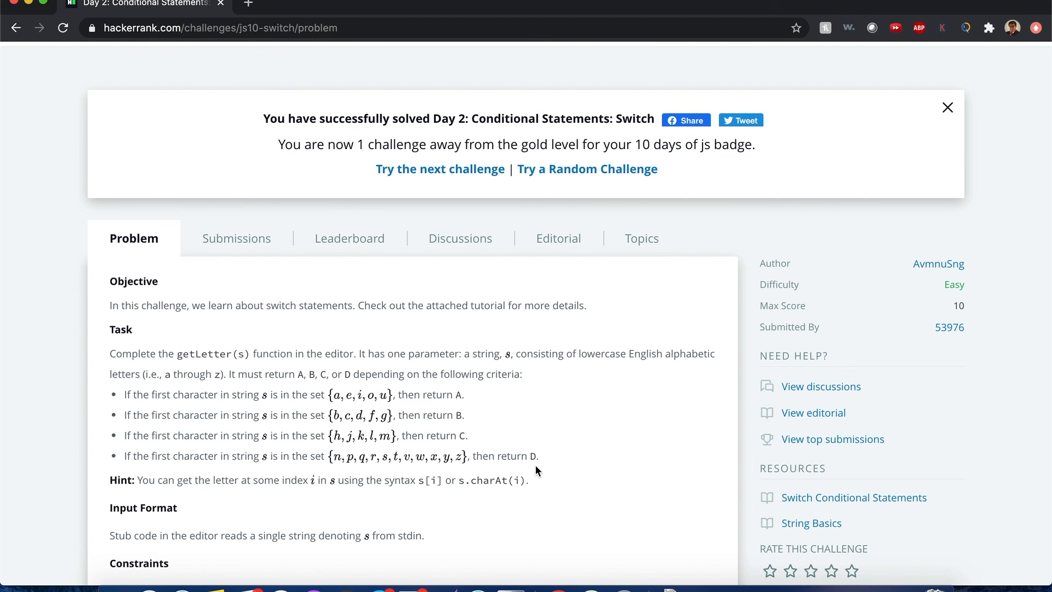
mouse_move(560, 358)
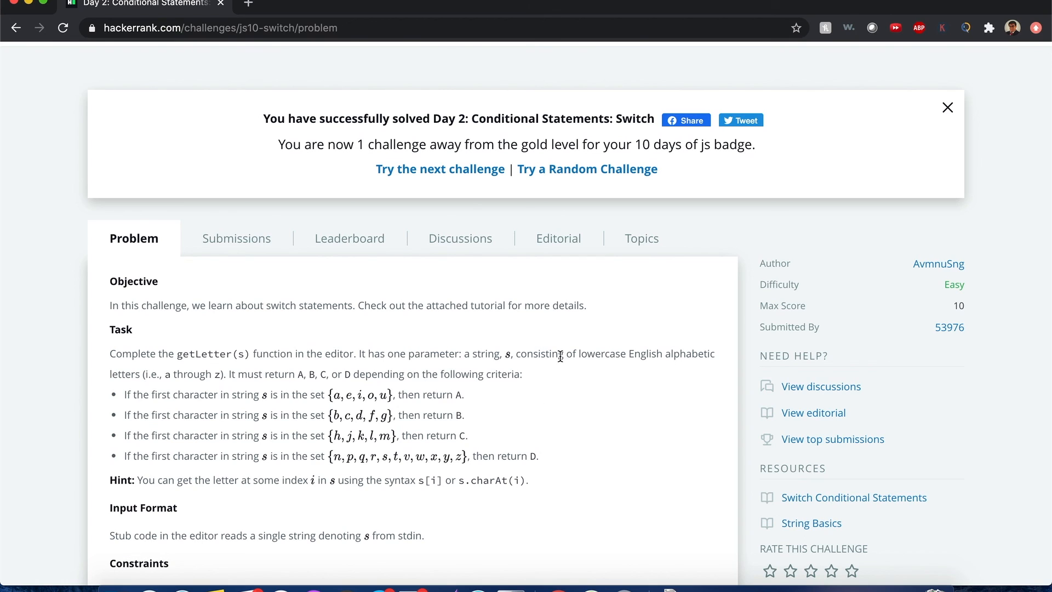
mouse_move(683, 5)
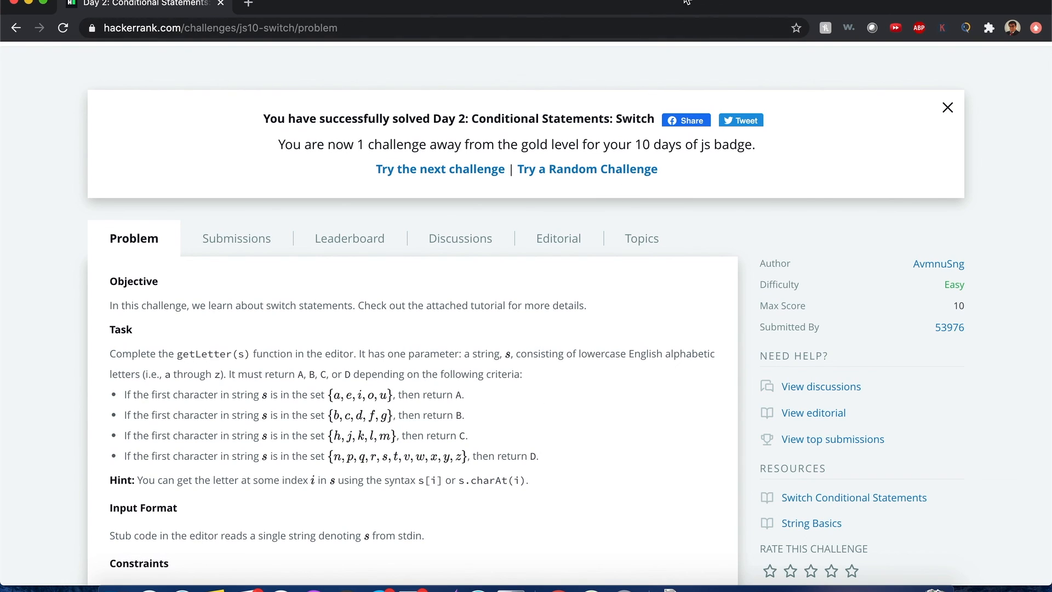